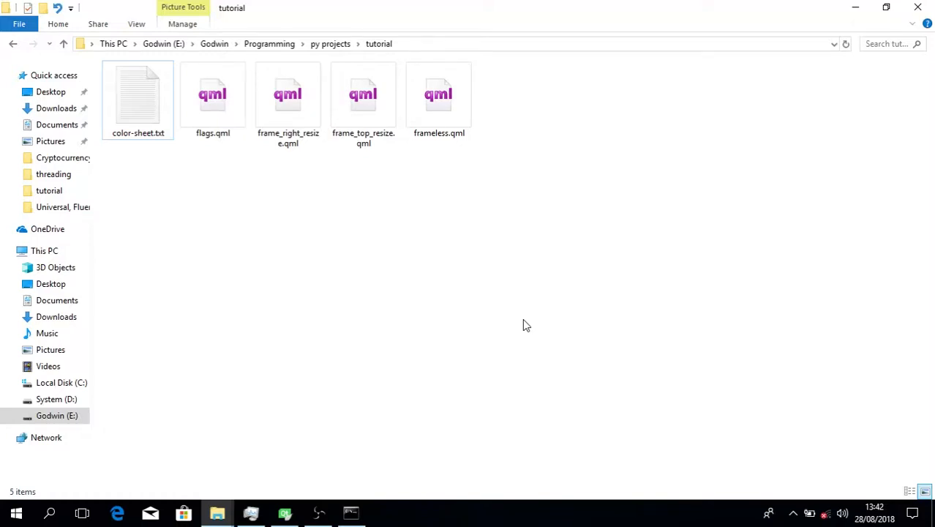
Step: Open frame_right_resize.qml from the tutorial folder in Qt Creator
left_click(288, 95)
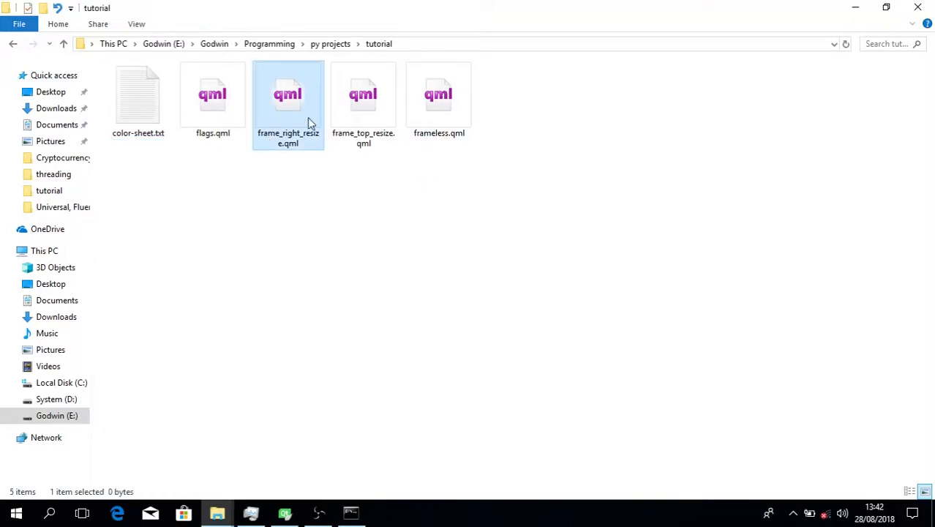
mouse_move(285, 512)
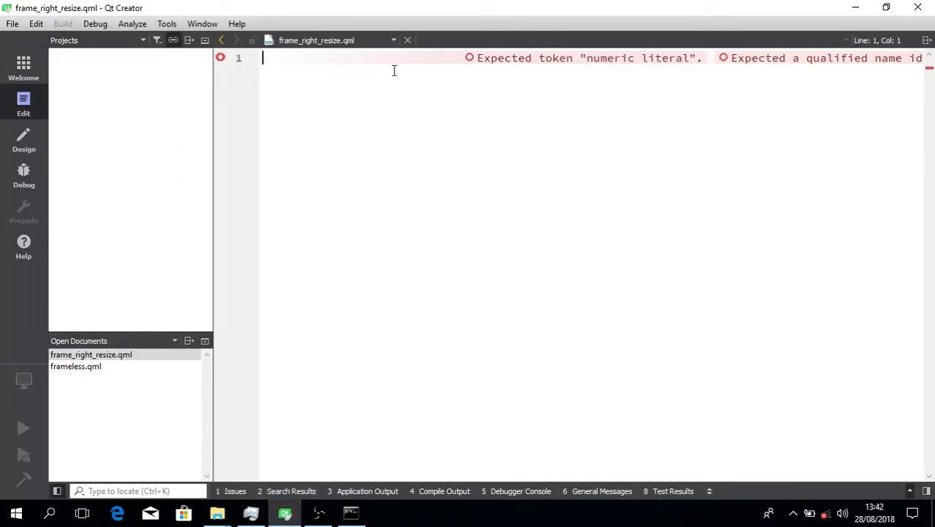
Step: Import QtQuick 2.10 and QtQuick.Controls 2.3 at the top of the file
type("import QtQ")
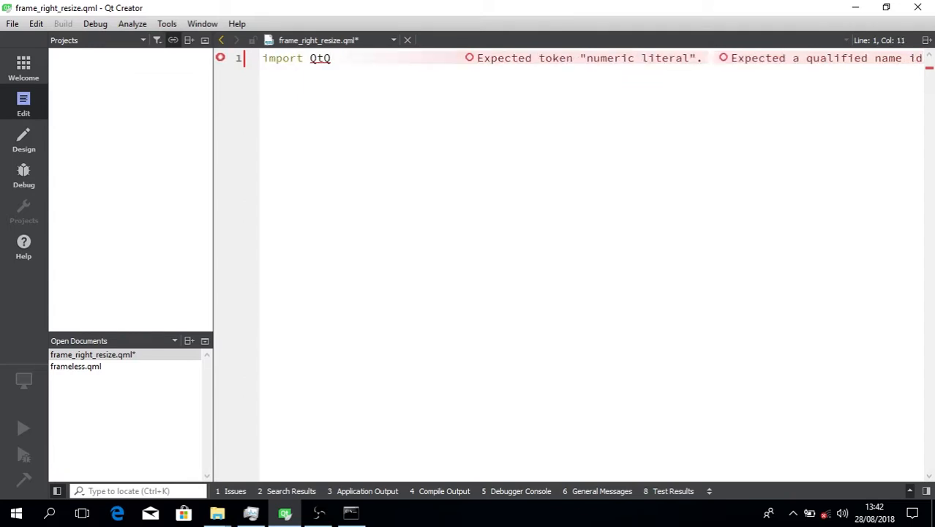
type("uick 2.10")
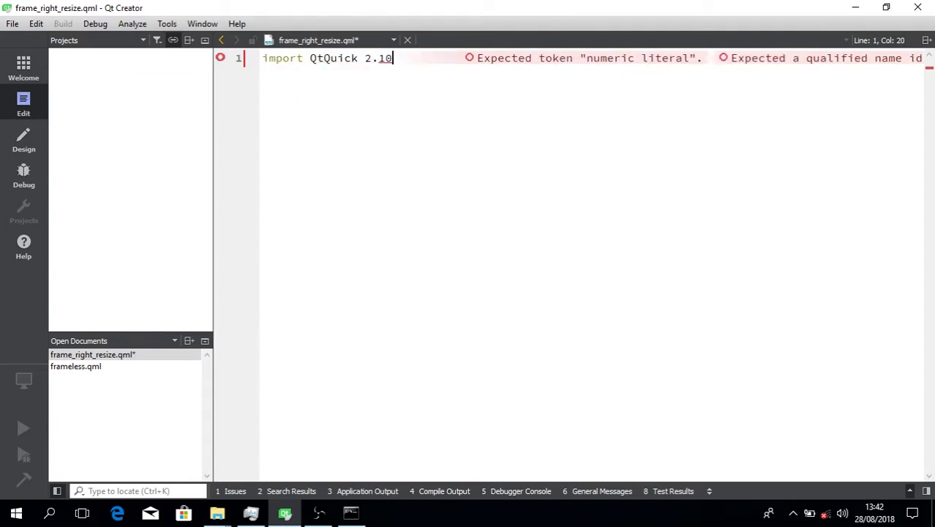
type("import")
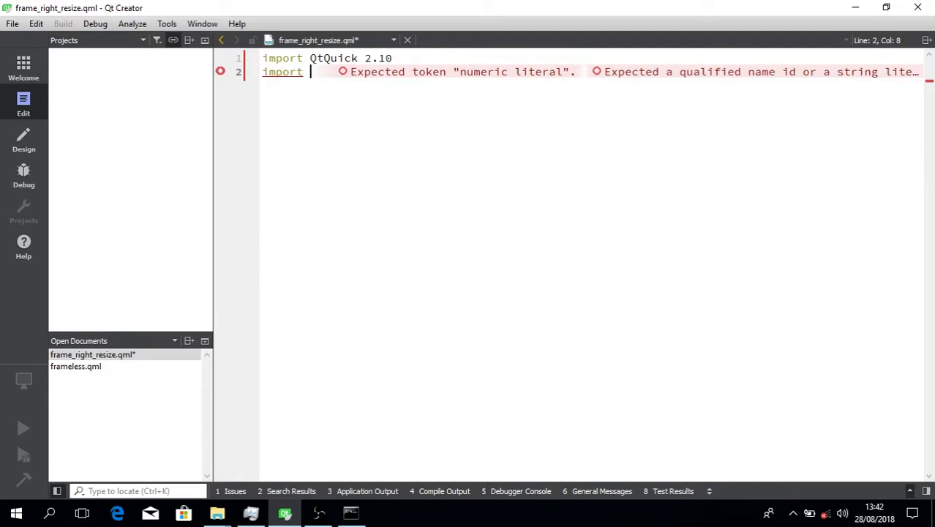
type("QtQuick.")
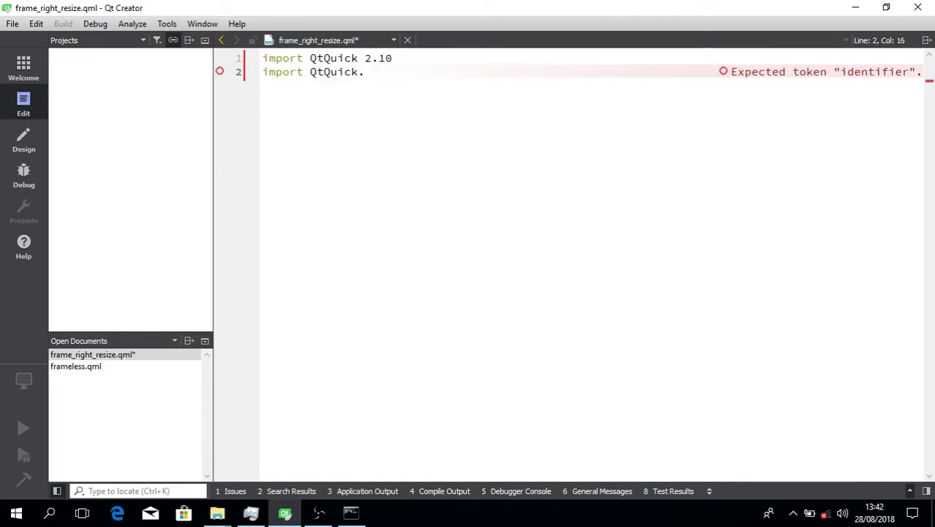
type("Controls 2.3")
type("import")
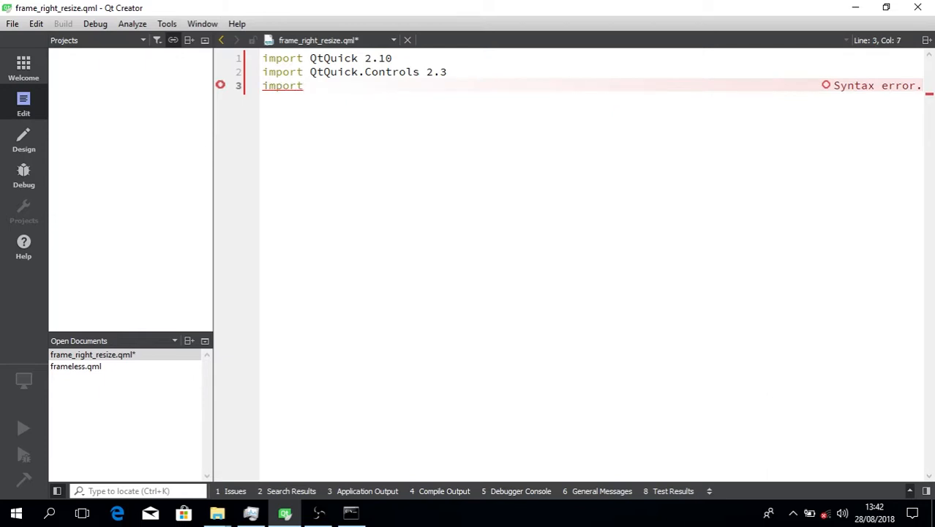
Step: Import QtQuick.Layouts 1.3 and begin the ApplicationWindow block
type("QtQ")
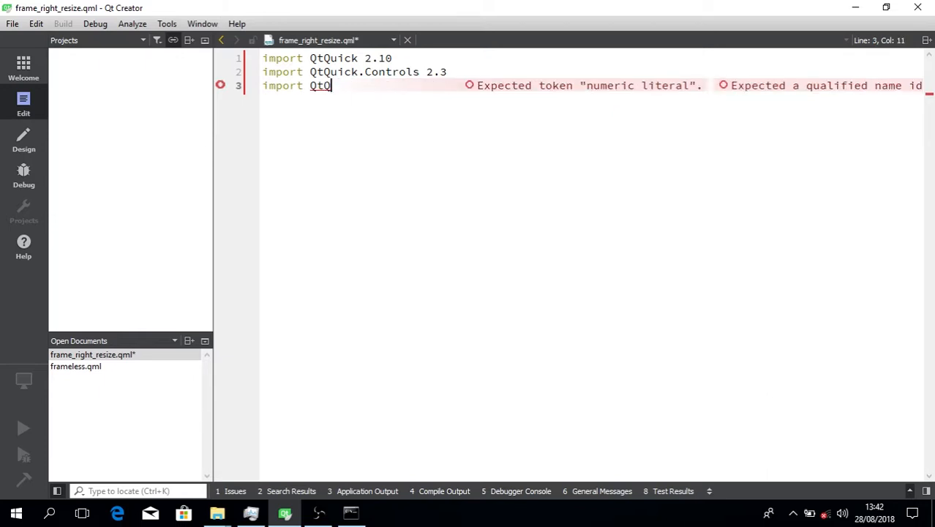
type("uick.Layo")
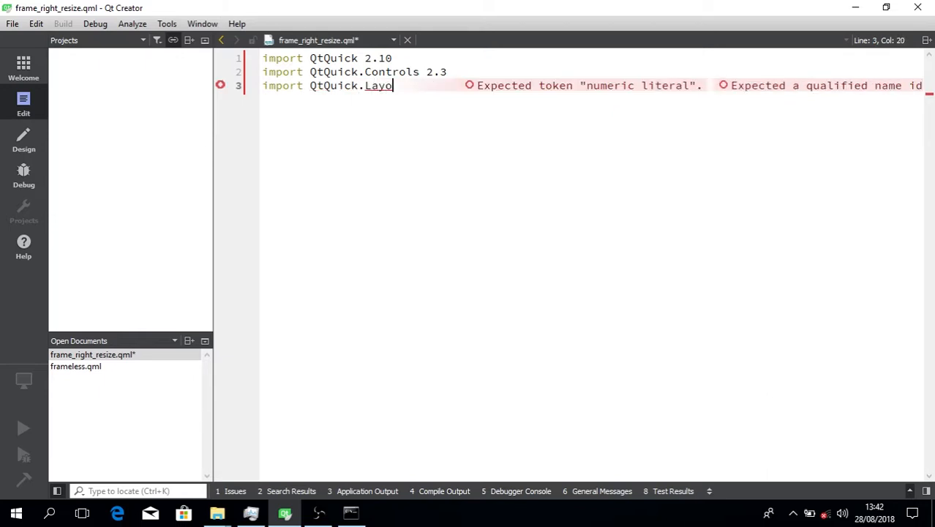
type("uts 1.3")
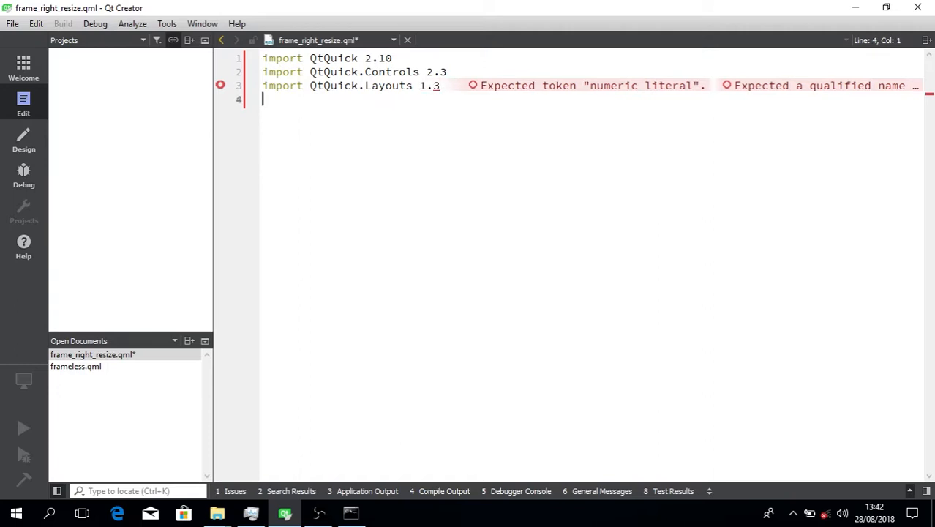
type("ApplicationWindow {")
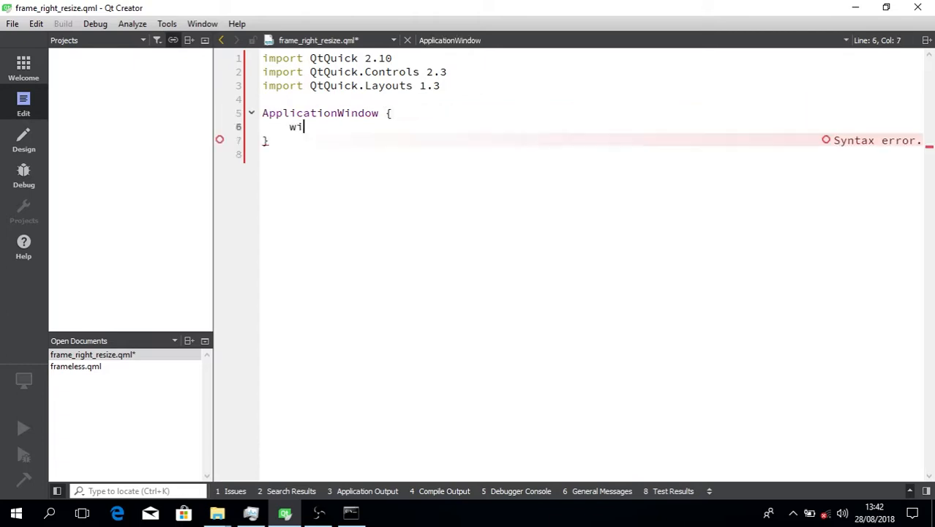
Step: Give the ApplicationWindow width 400 and height 400
type("dth: 400")
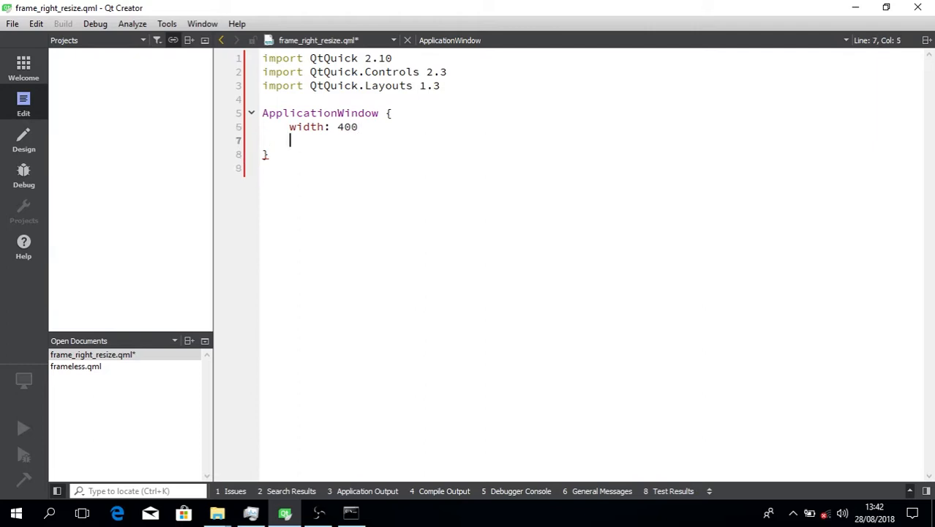
type("height: 400")
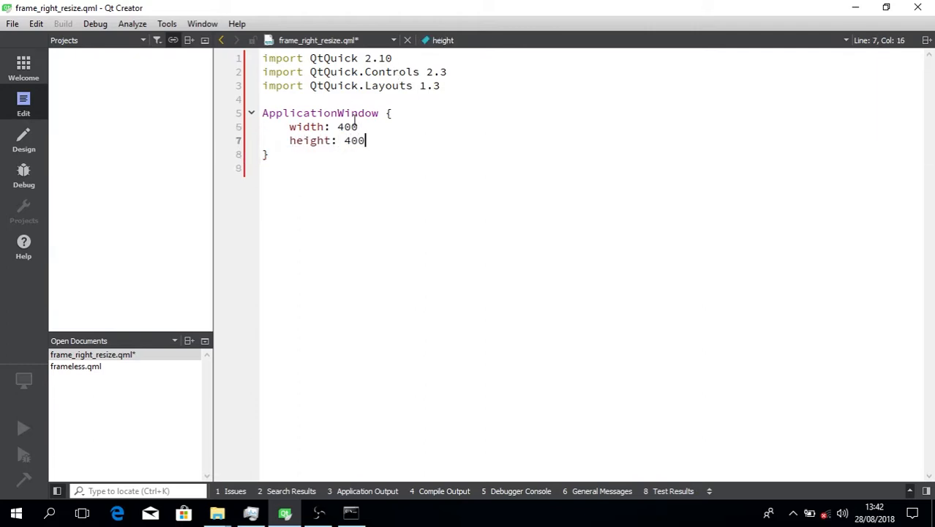
double_click(354, 140)
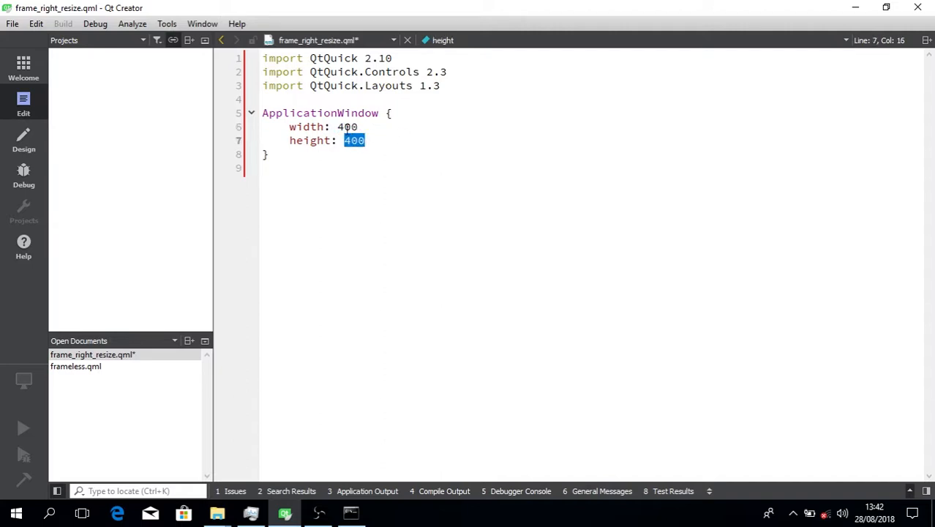
left_click(385, 140)
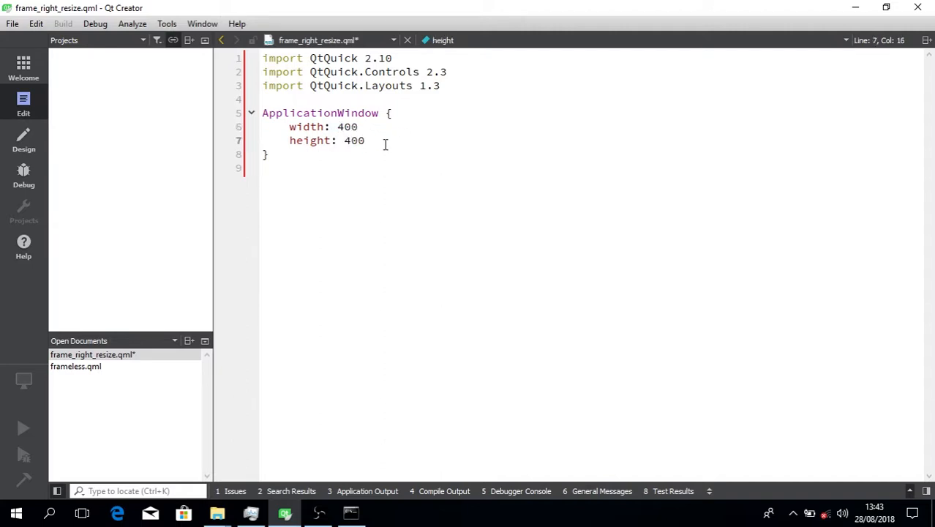
type("title:")
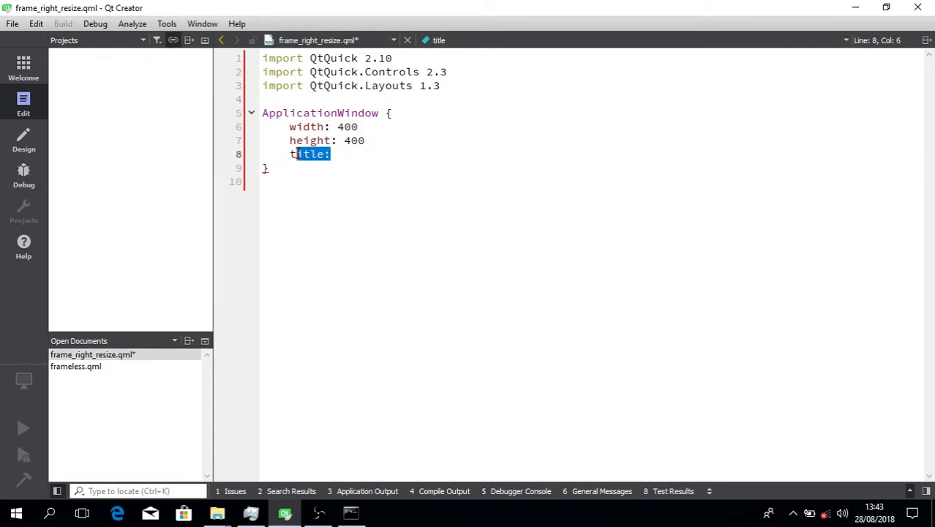
Step: Set flags to Qt.Window | Qt.FramelessWindowHint and begin a MouseArea inside the window
type("flags:")
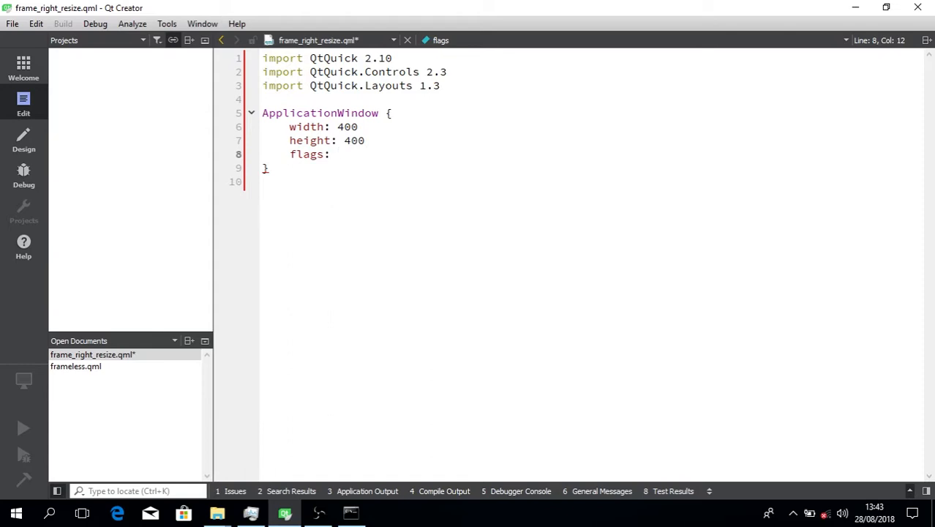
type("Qt")
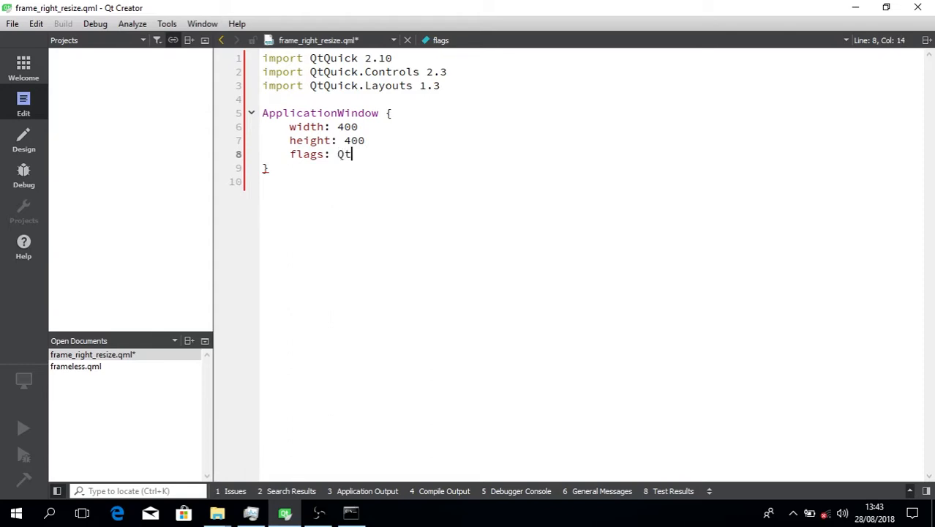
type(".win")
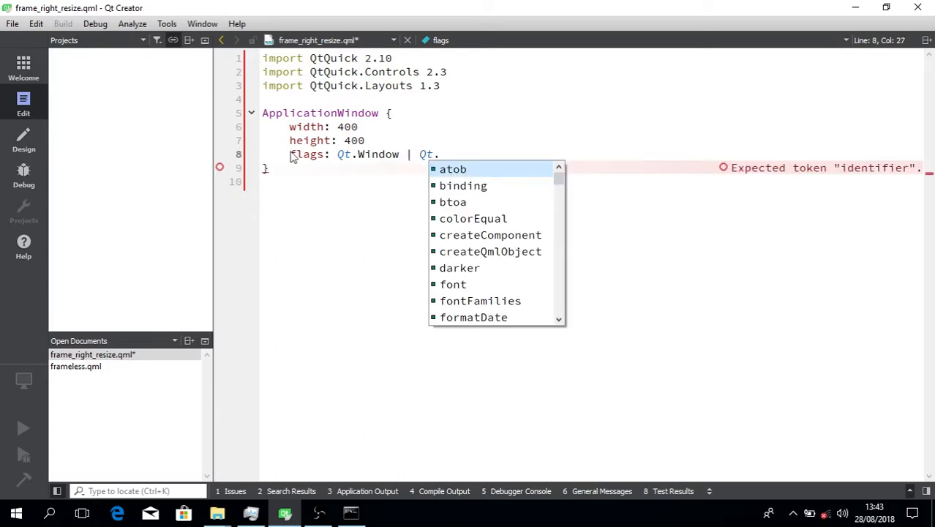
type("FramelessWindowHint")
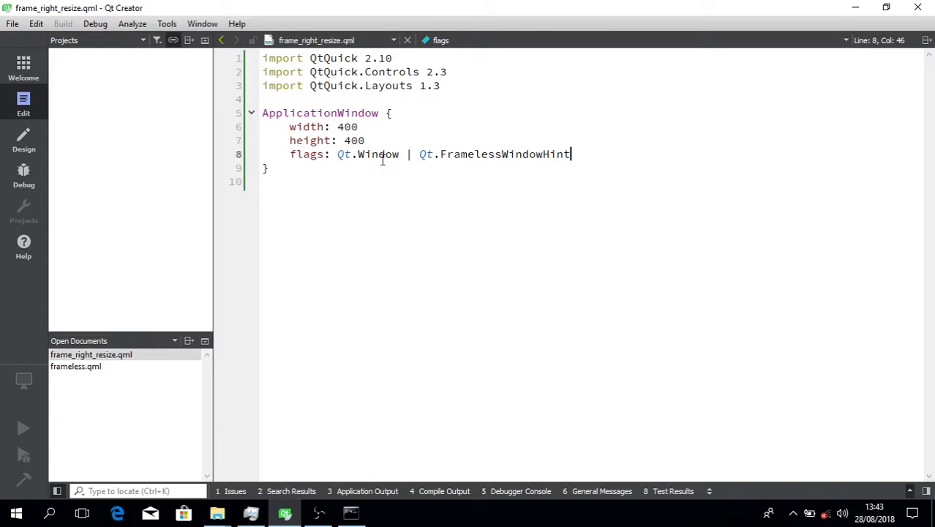
key("Return")
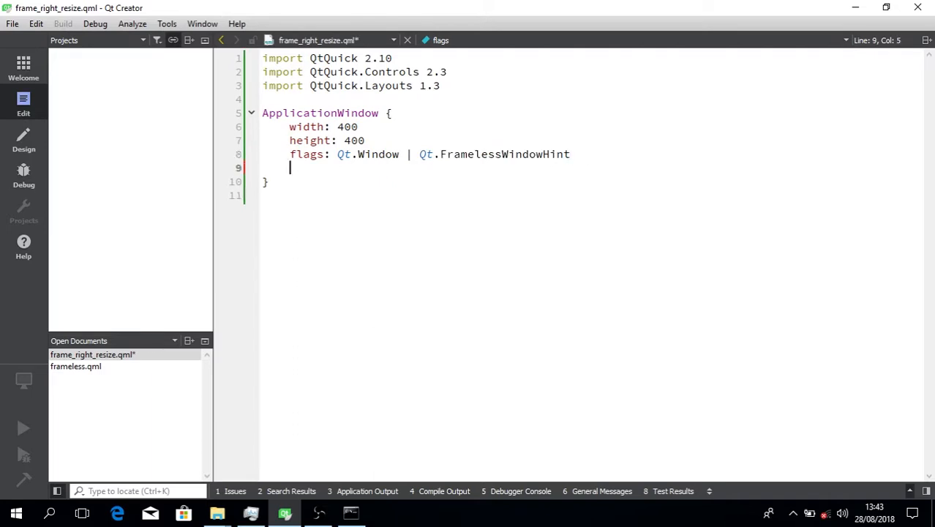
type("MouseArea {")
type("an")
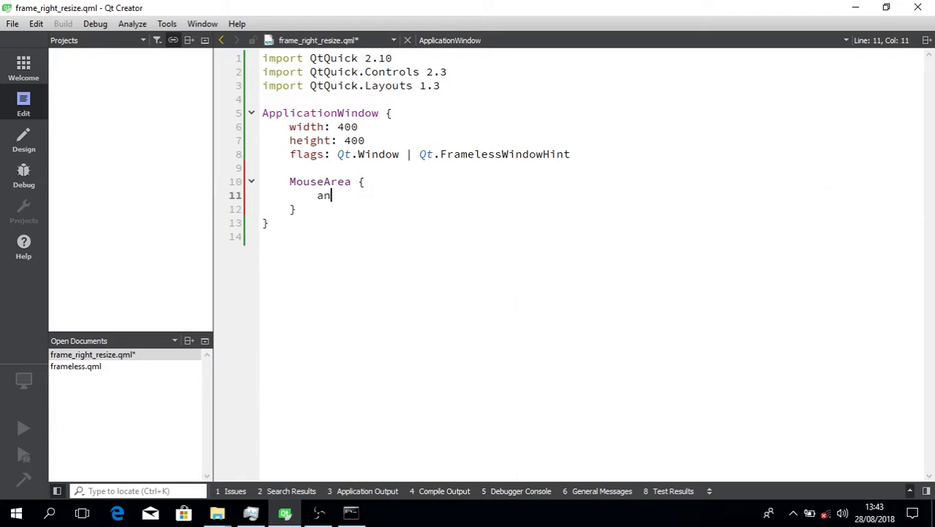
Step: Give the MouseArea width 5 and anchor its right edge to parent.right
key("Backspace")
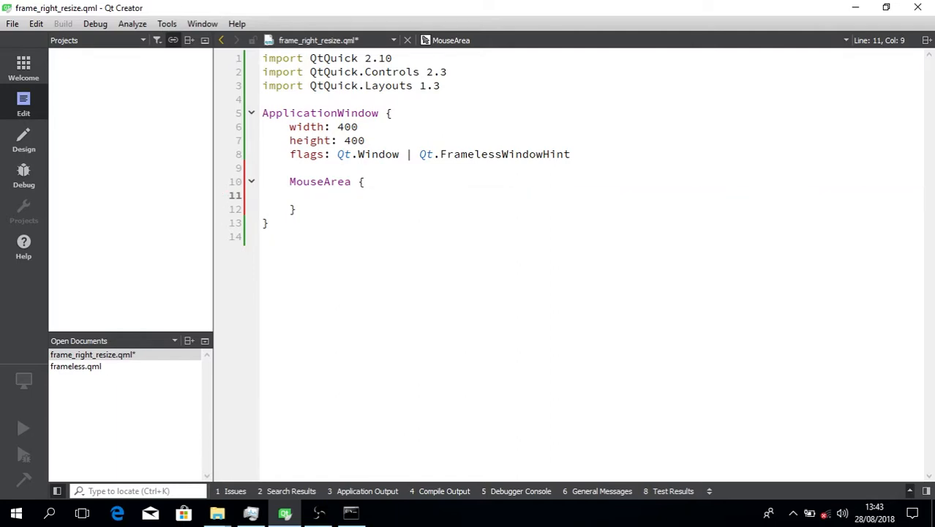
type("width: 5")
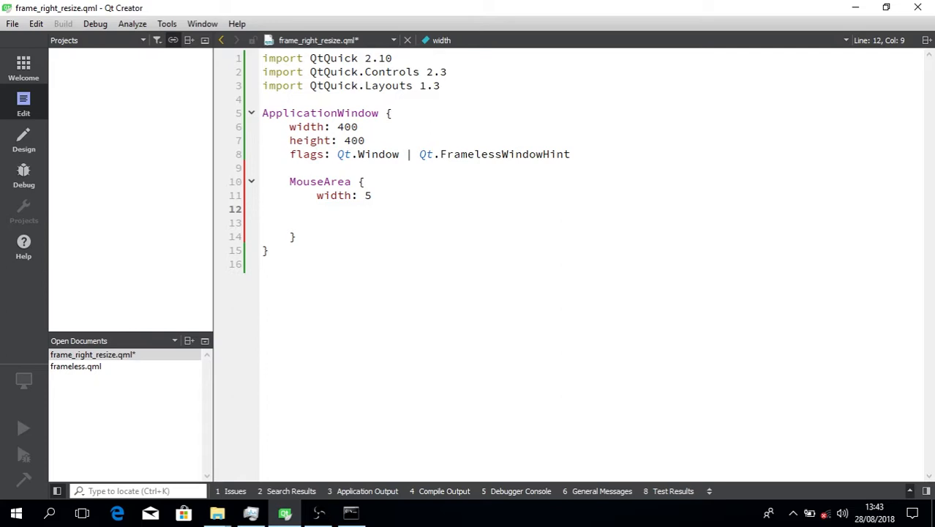
type("anchors {")
type("right")
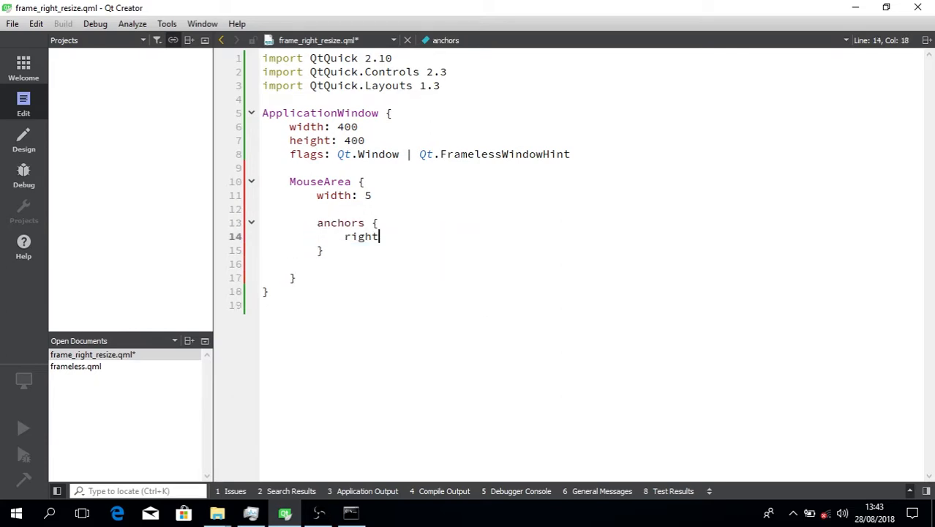
type(": parent.righ")
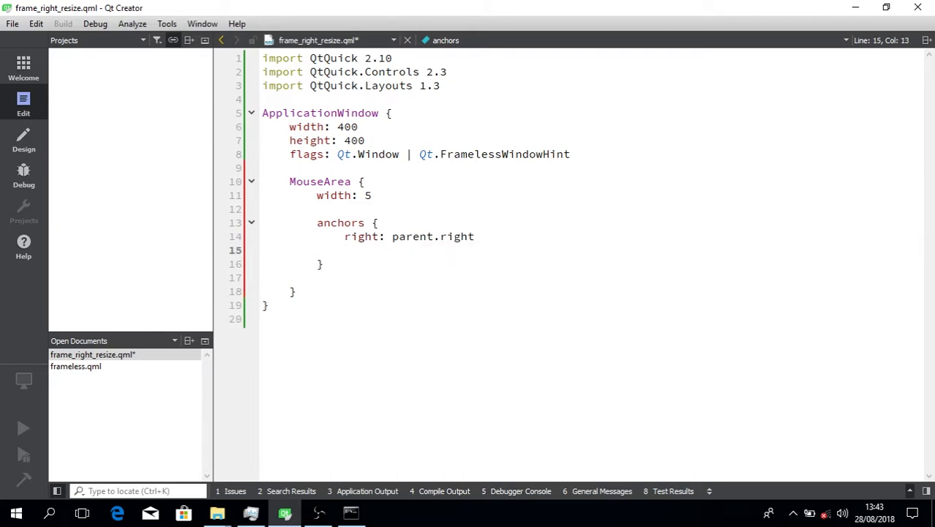
Step: Anchor the MouseArea's top and bottom to parent.top and parent.bottom, then save
type("topt")
type("bottom:")
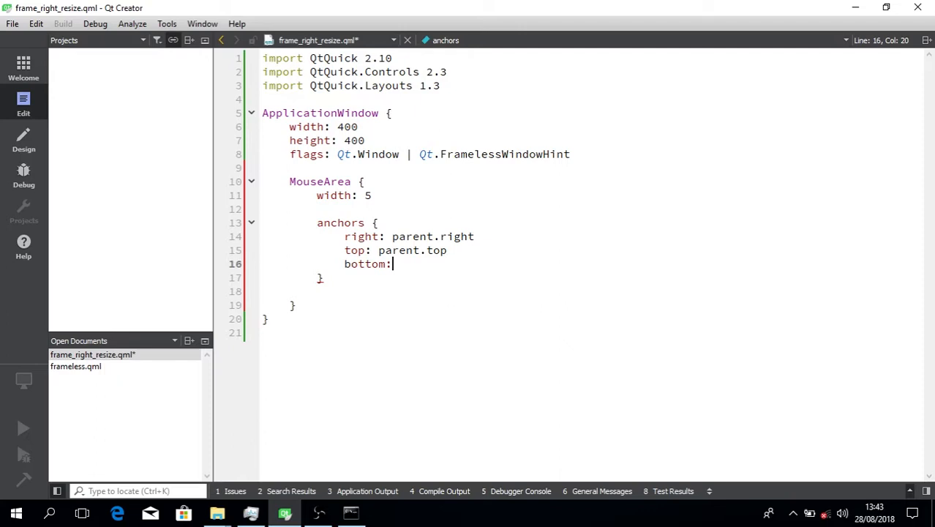
type("paret")
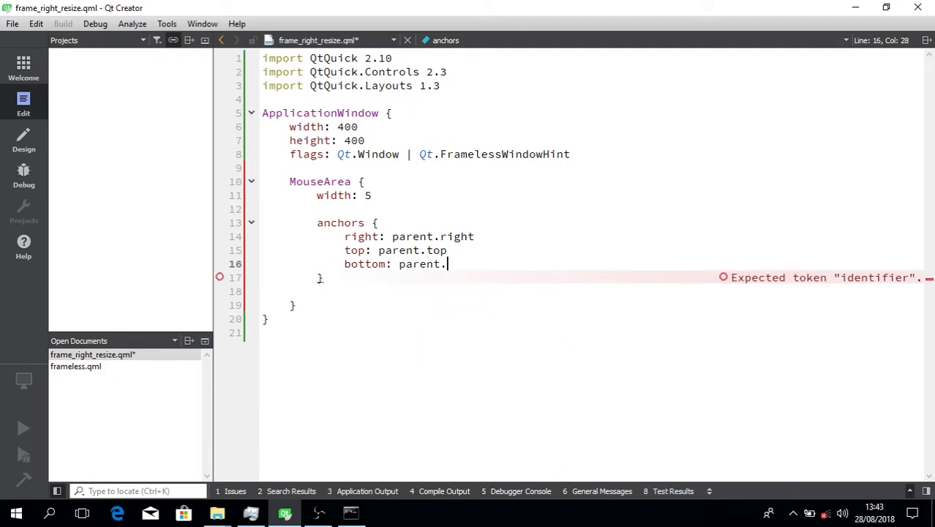
type("bott")
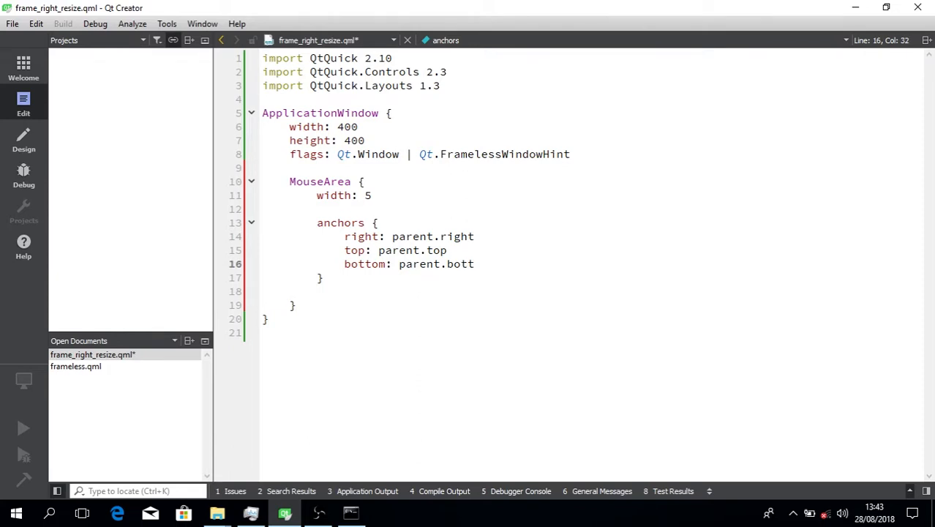
double_click(366, 195)
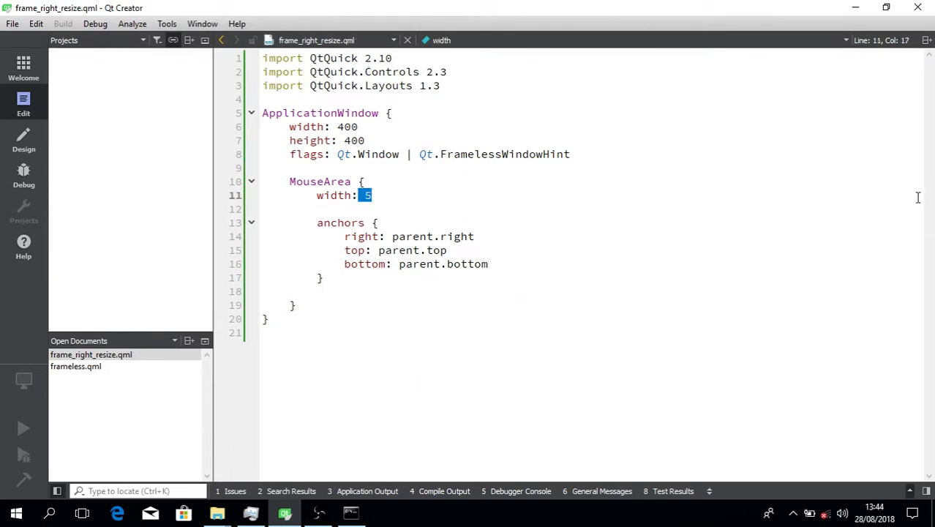
double_click(415, 250)
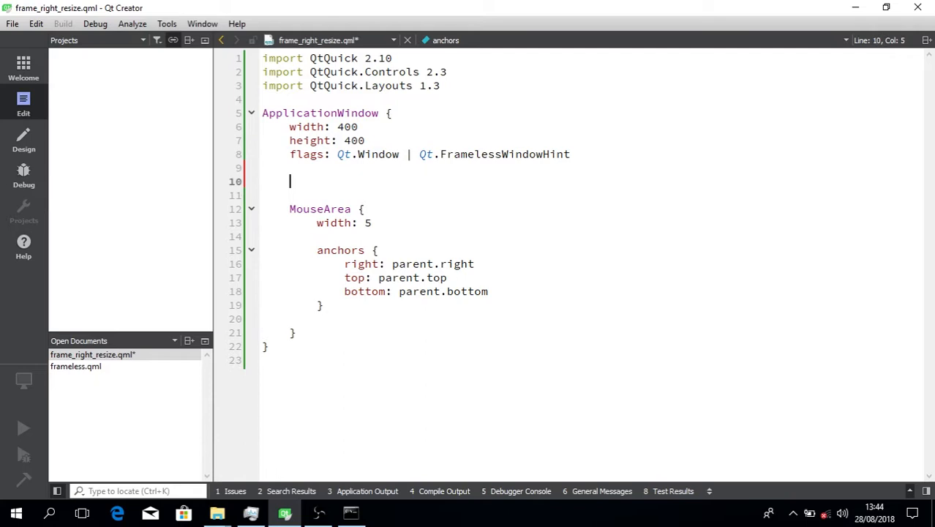
Step: Declare property int previousX and set previousX = mouseX in onPressed
type("property int")
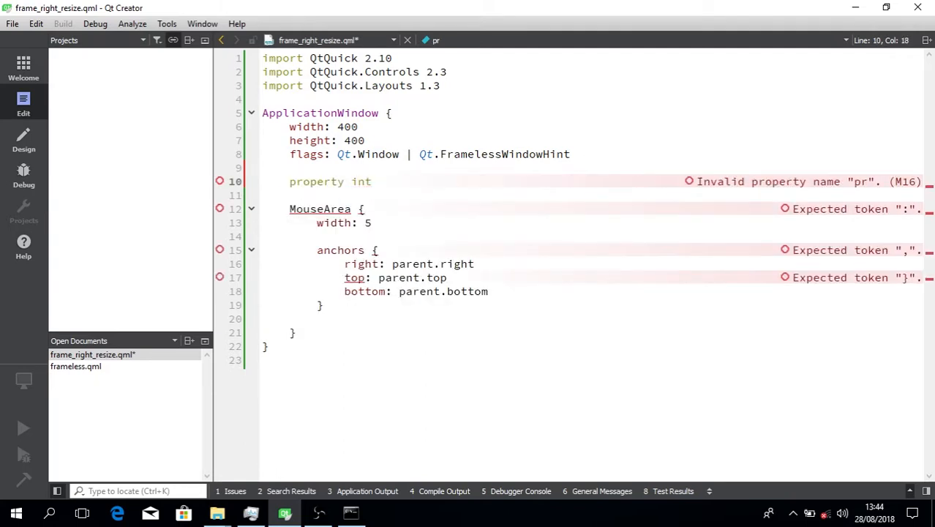
type("previ")
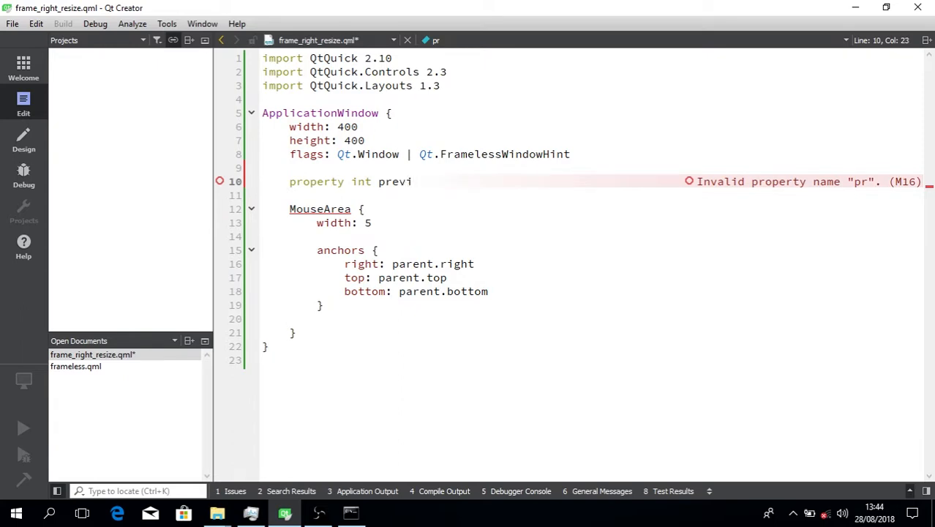
type("ousX")
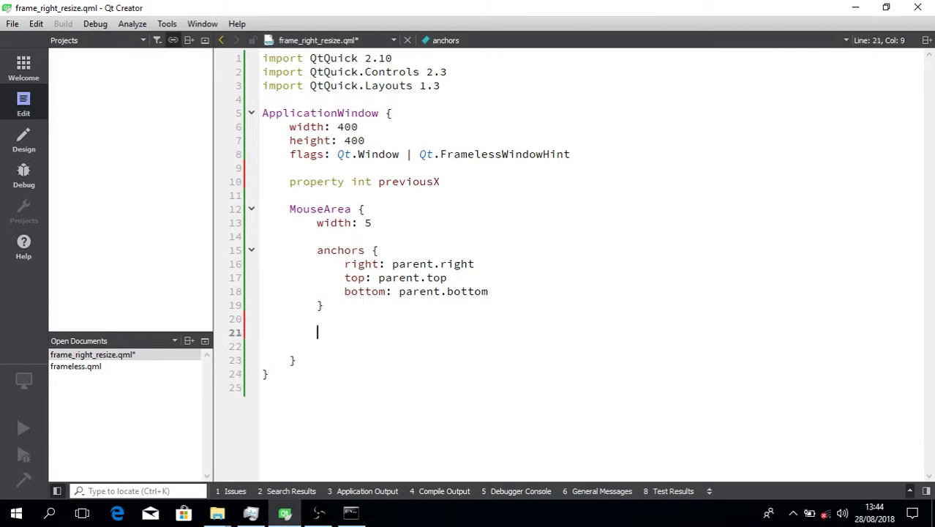
type("onPressed:")
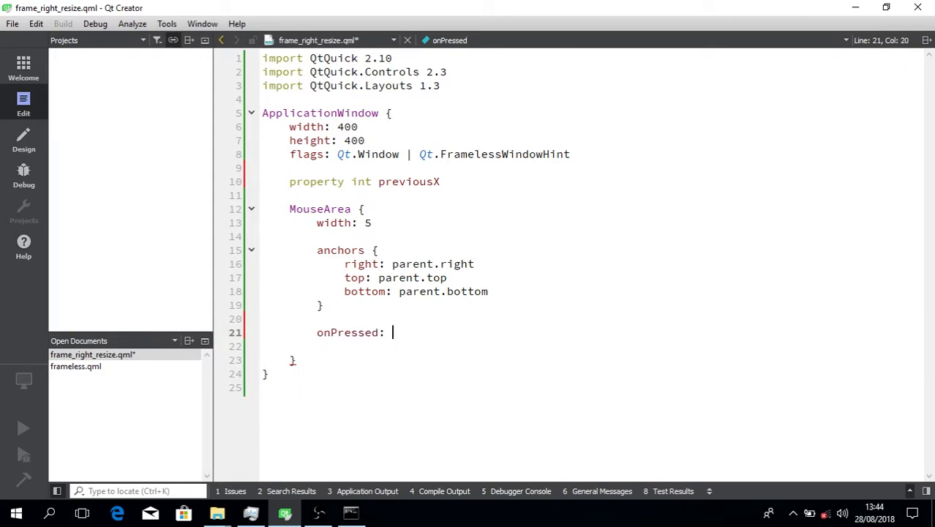
type("previousX")
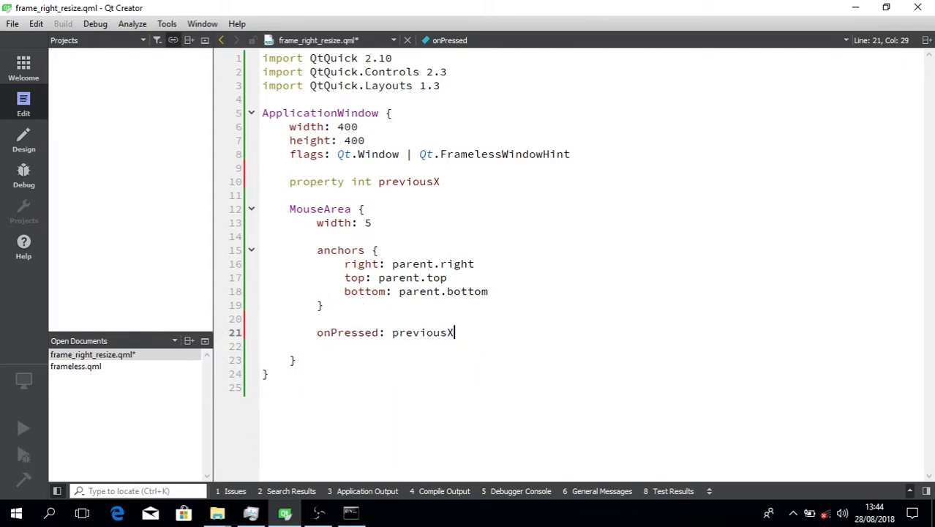
type("= moue")
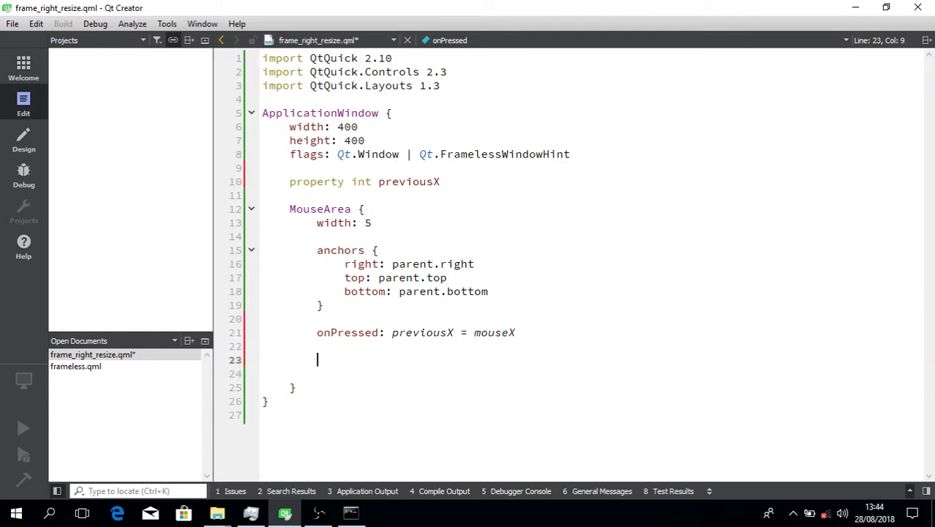
Step: Add onMouseXChanged computing var dx = mouseX - previousX
type("onMouseXChanged: {")
left_click(450, 373)
type("v")
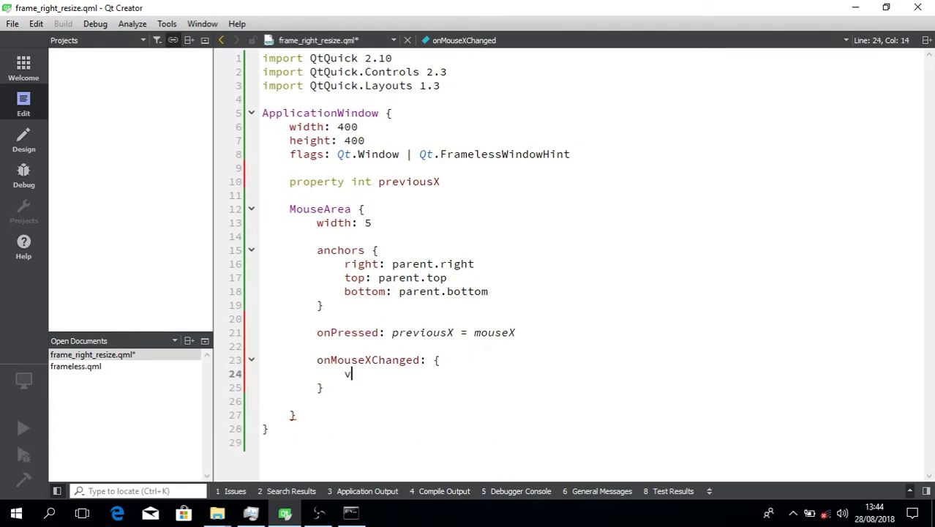
type("ar dx =")
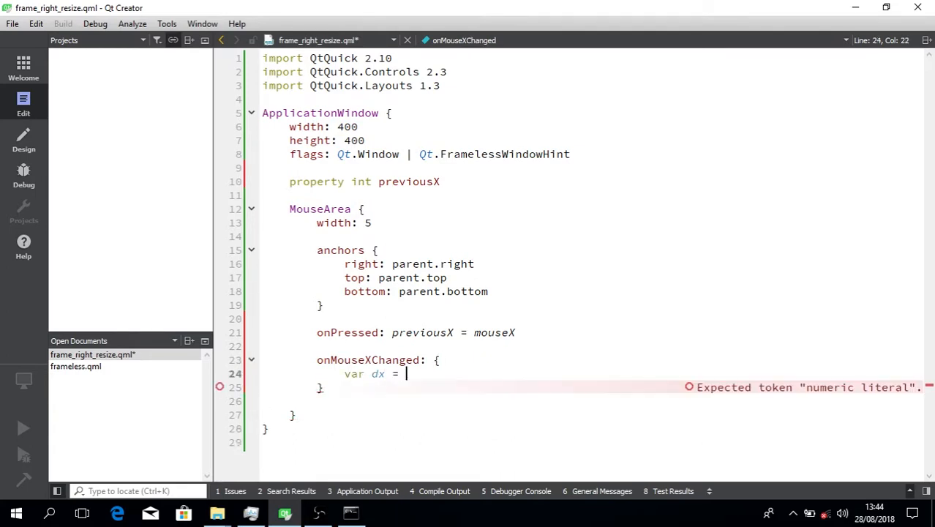
type("mouseX")
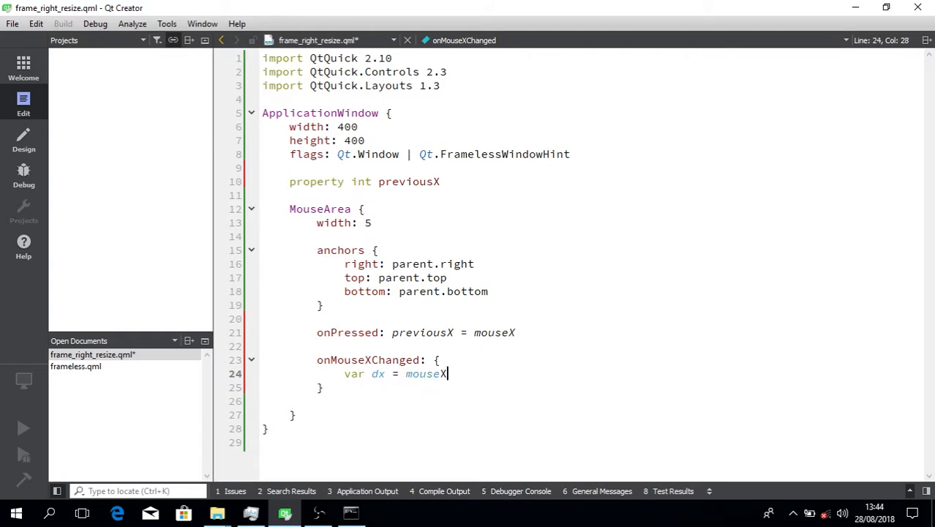
type("- previousX")
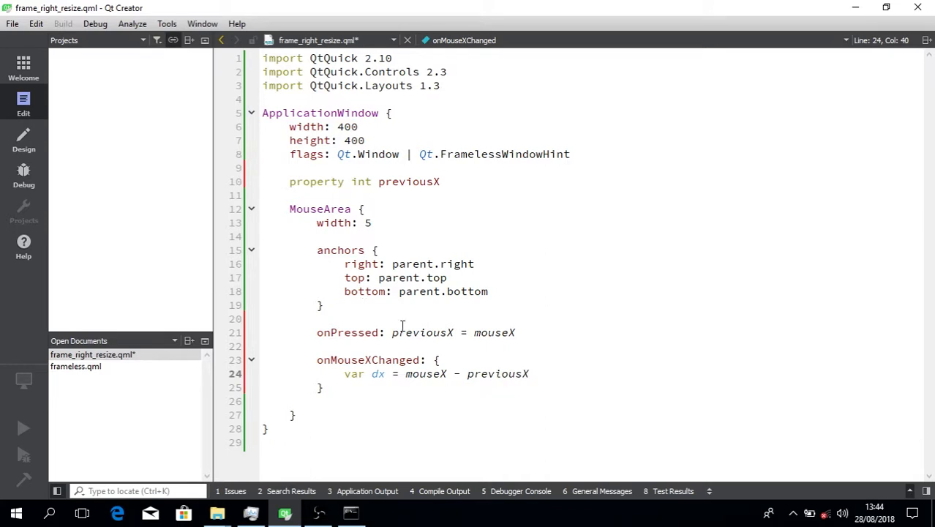
key("Return")
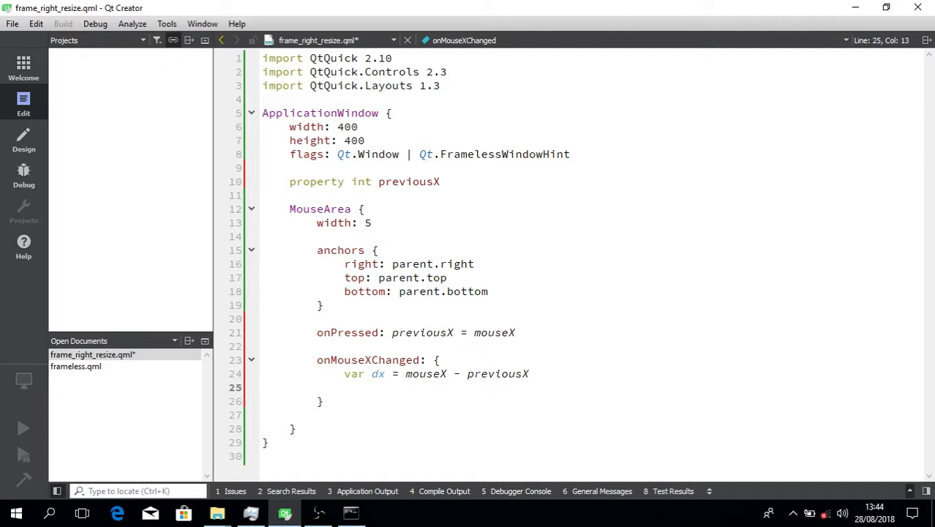
Step: Resize with parent.setWidth(parent.width - dx), replacing the unfinished mainWindow reference
type("mainWi")
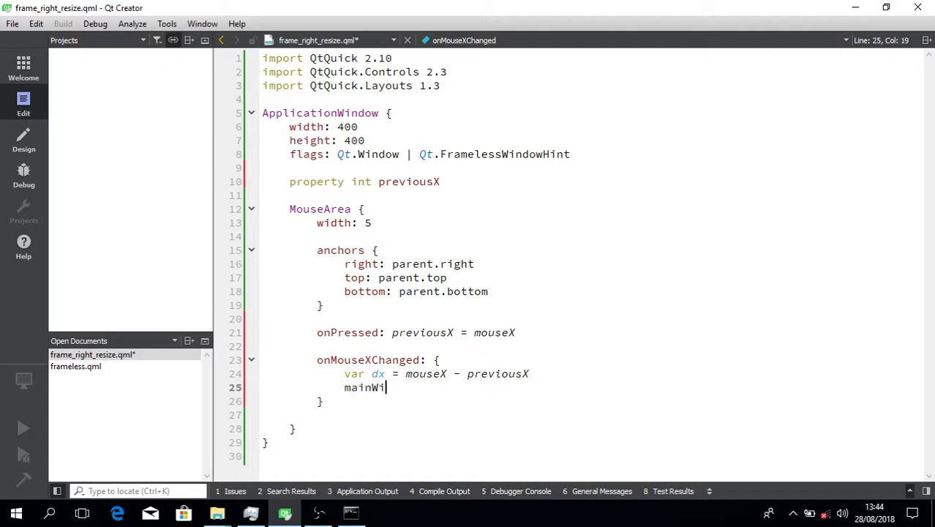
left_click(393, 113)
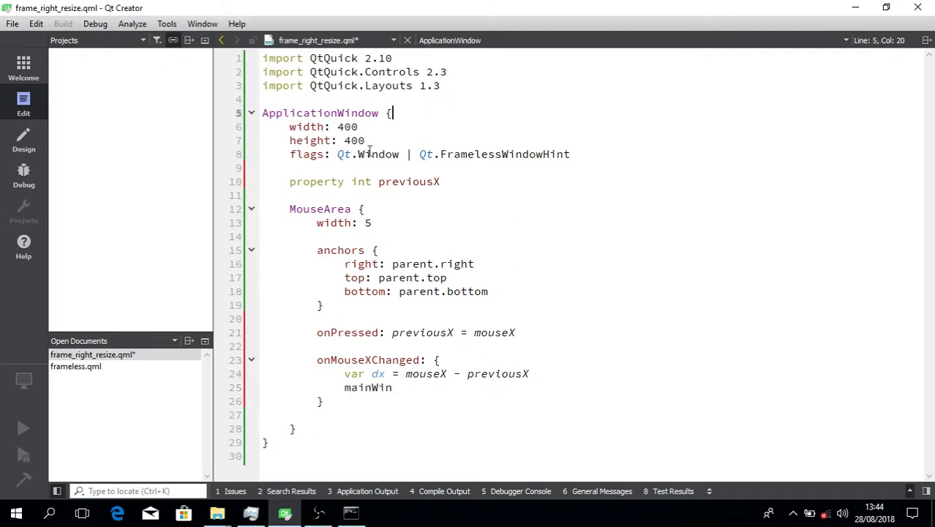
double_click(367, 388)
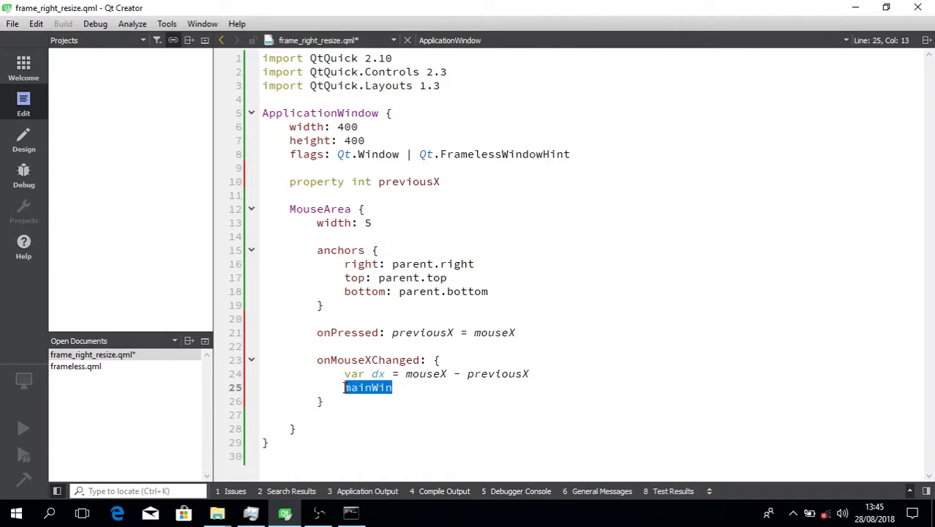
type("parent.")
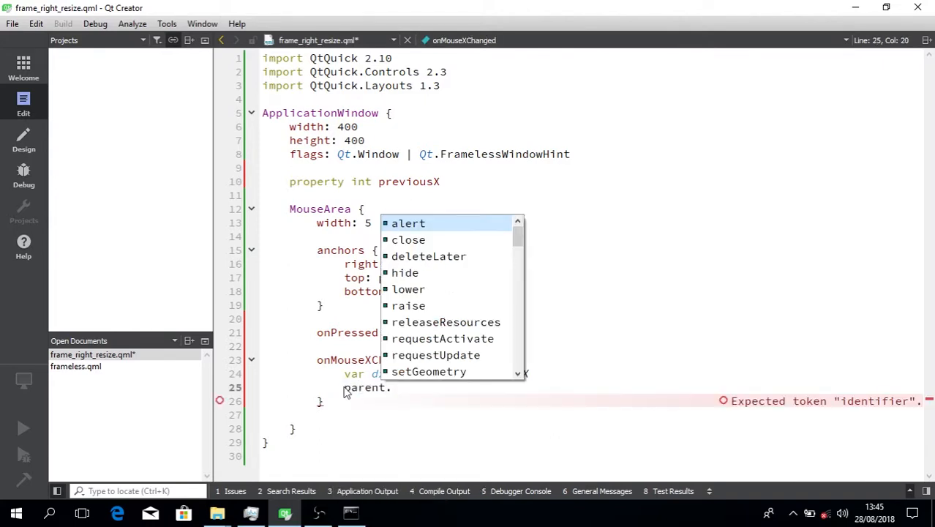
type("se")
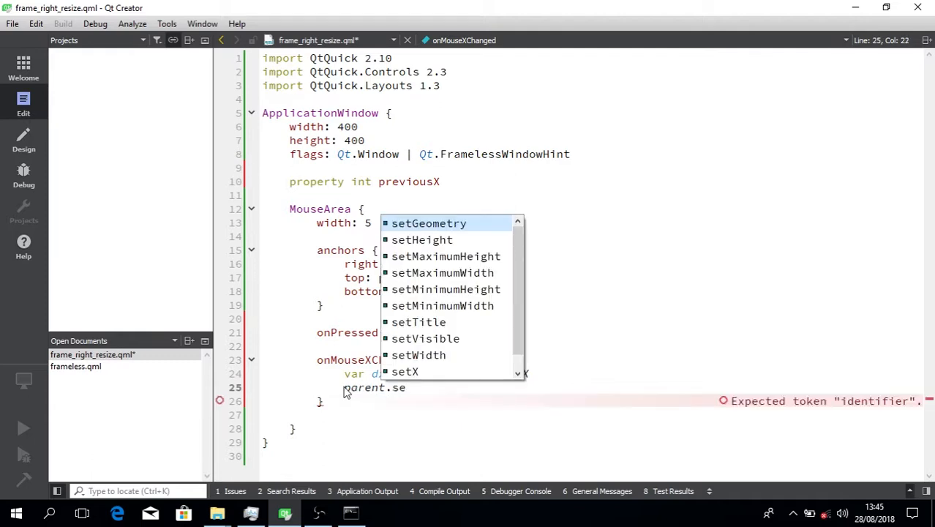
left_click(418, 355)
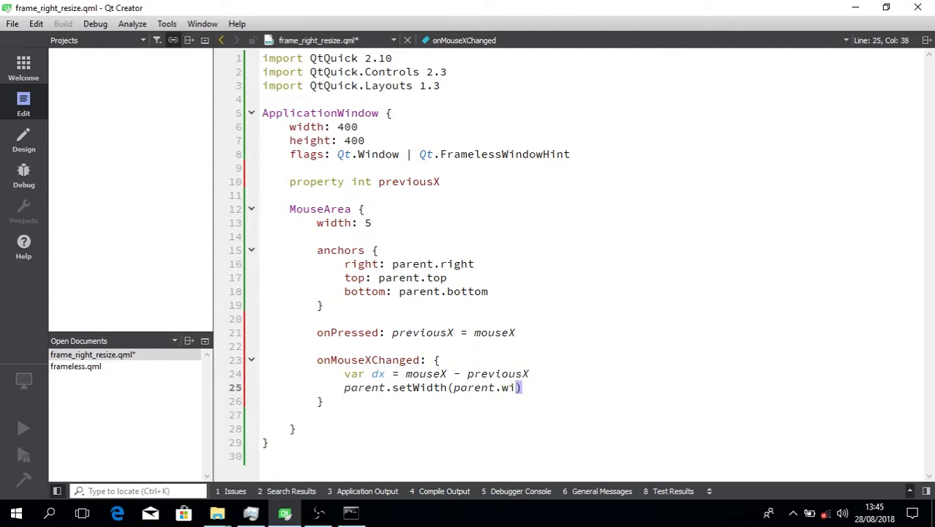
type("dth - dx")
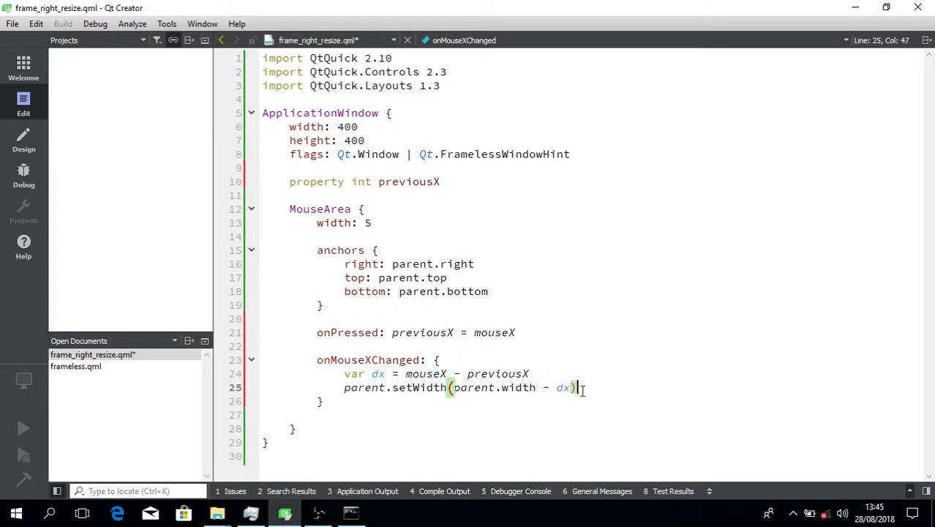
left_click(350, 512)
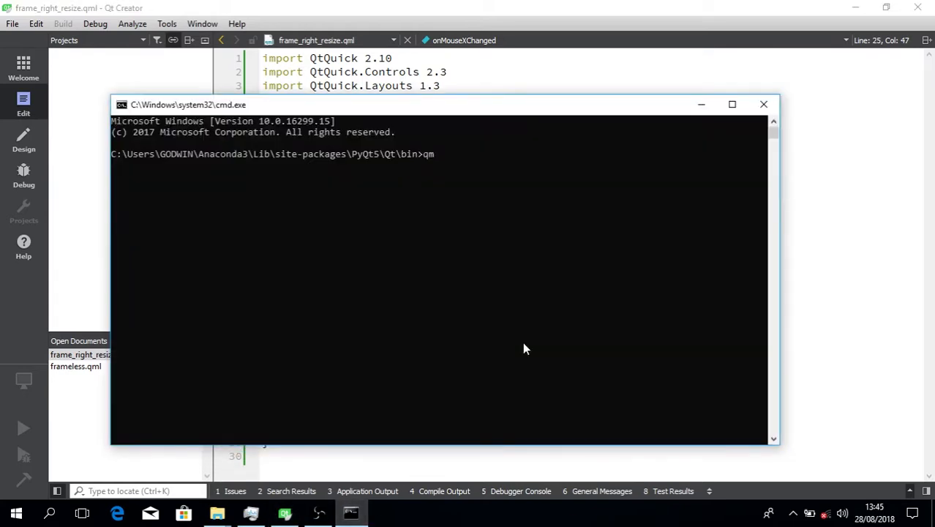
type("lscne")
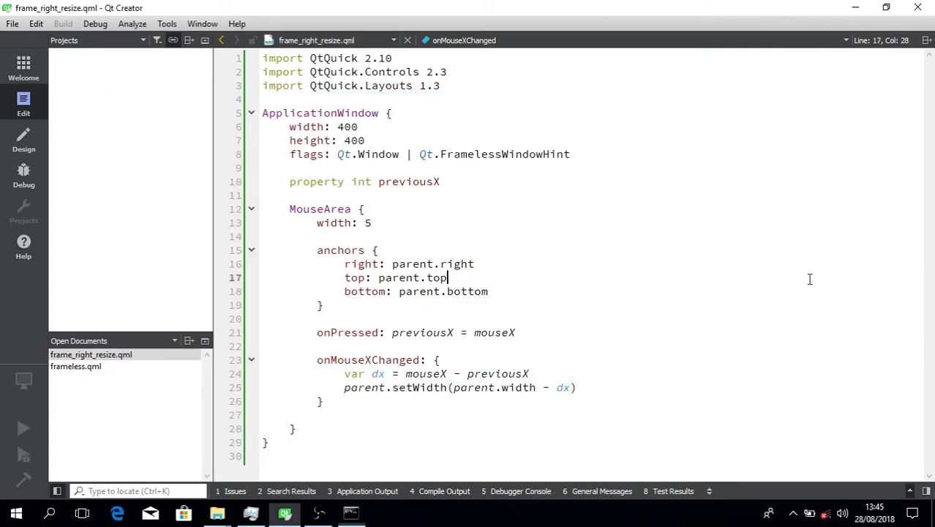
double_click(333, 112)
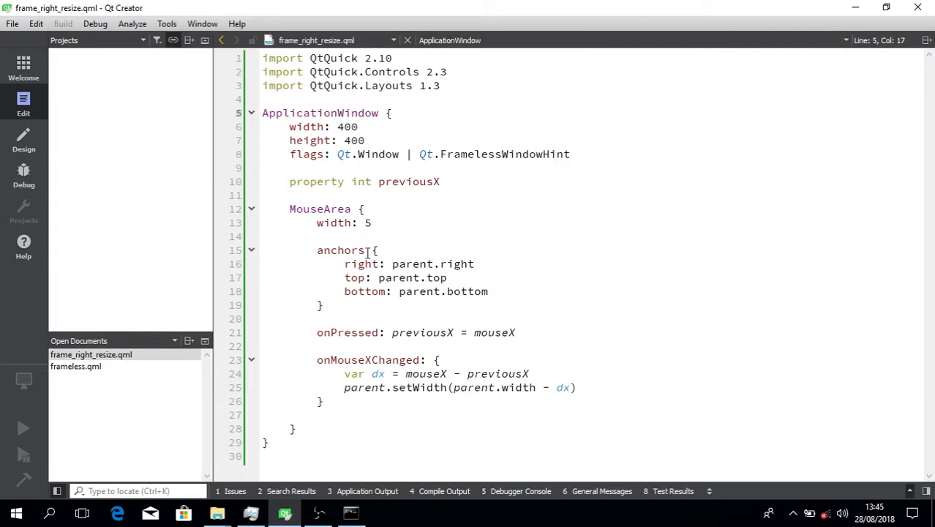
double_click(432, 264)
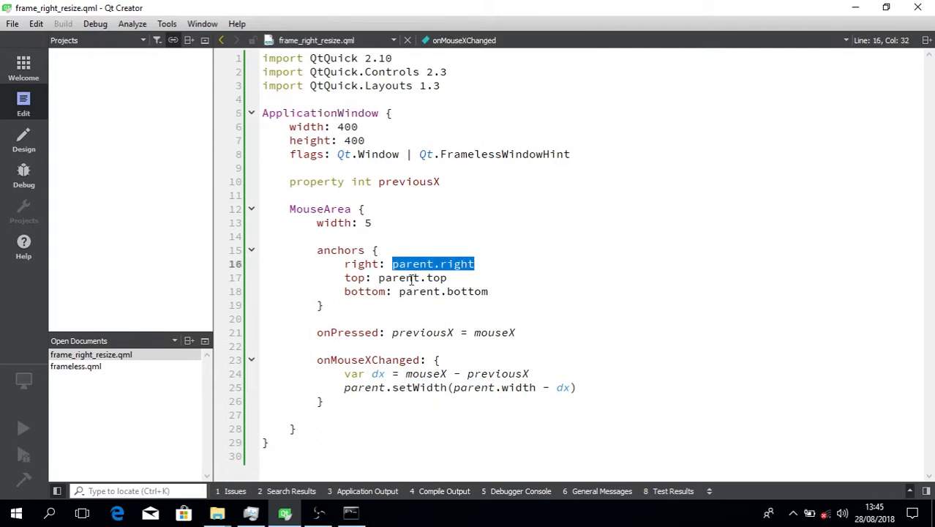
double_click(442, 291)
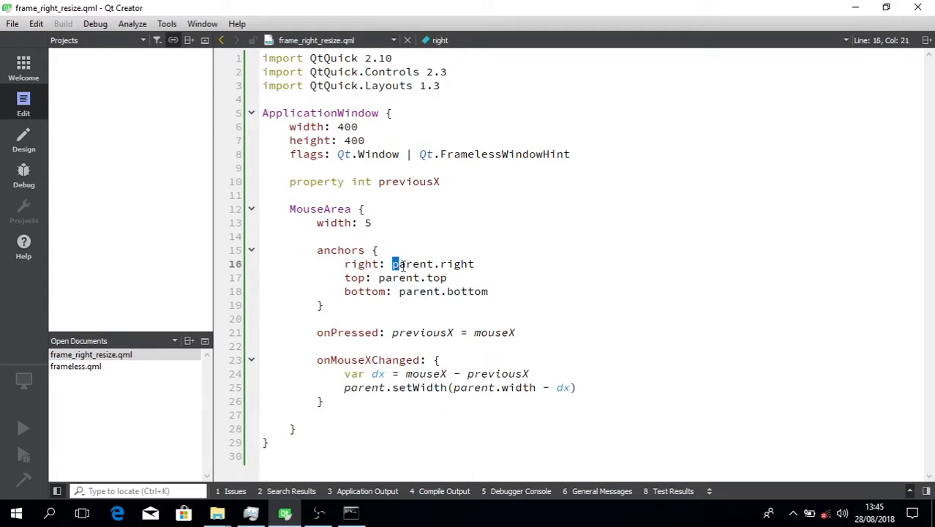
left_click(529, 374)
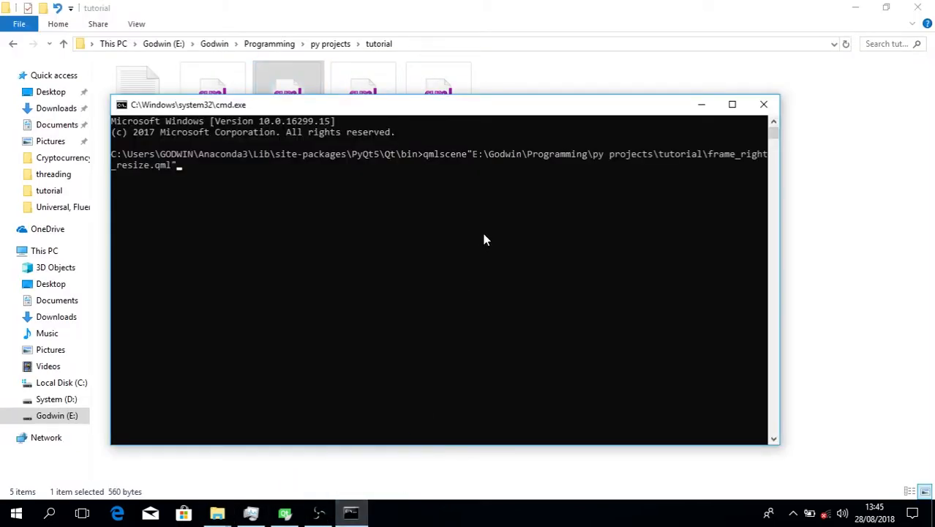
mouse_move(470, 164)
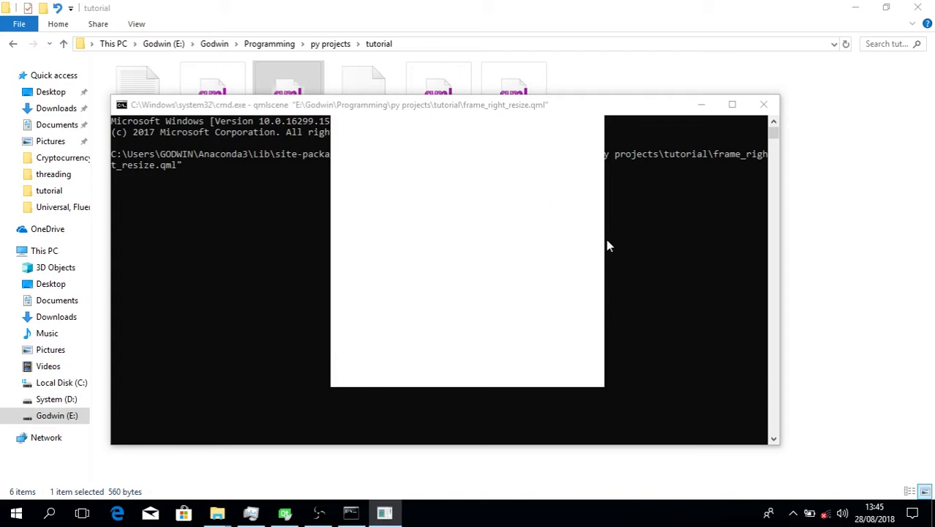
mouse_move(606, 262)
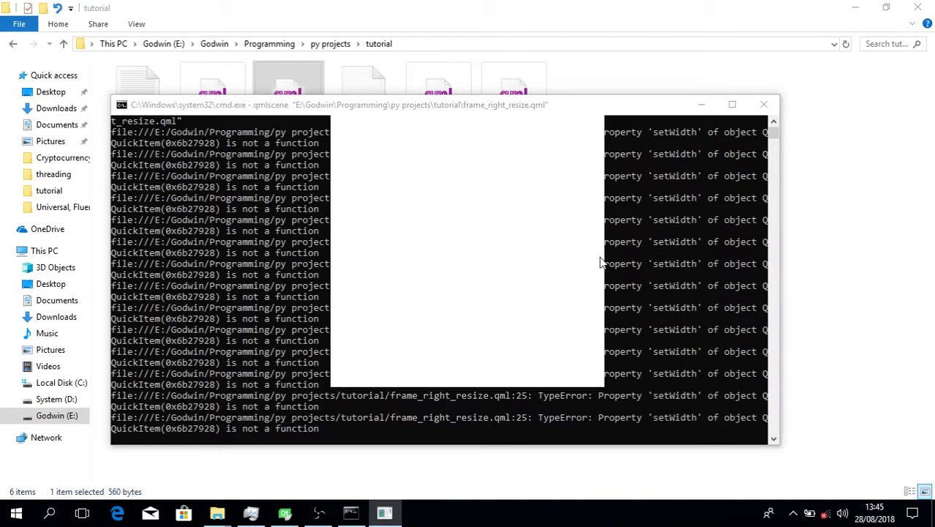
mouse_move(570, 247)
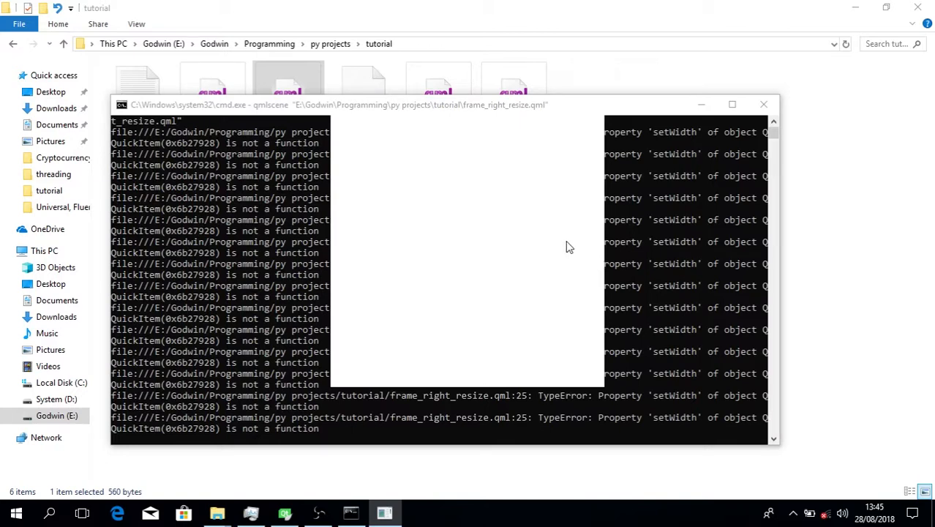
Step: Bring the tutorial folder window back to the front after the qmlscene run
left_click(763, 104)
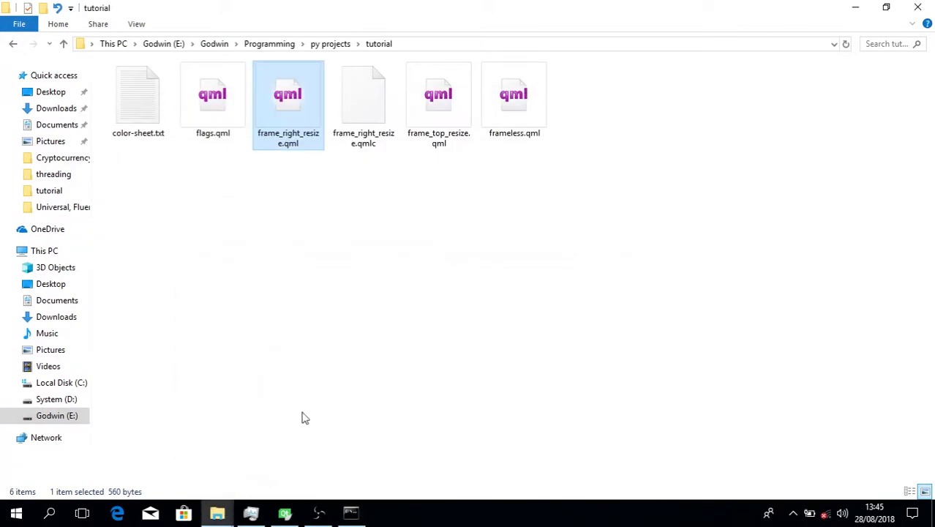
Step: Add cursorShape: Qt.SizeHorCursor inside the MouseArea and save the file
double_click(287, 93)
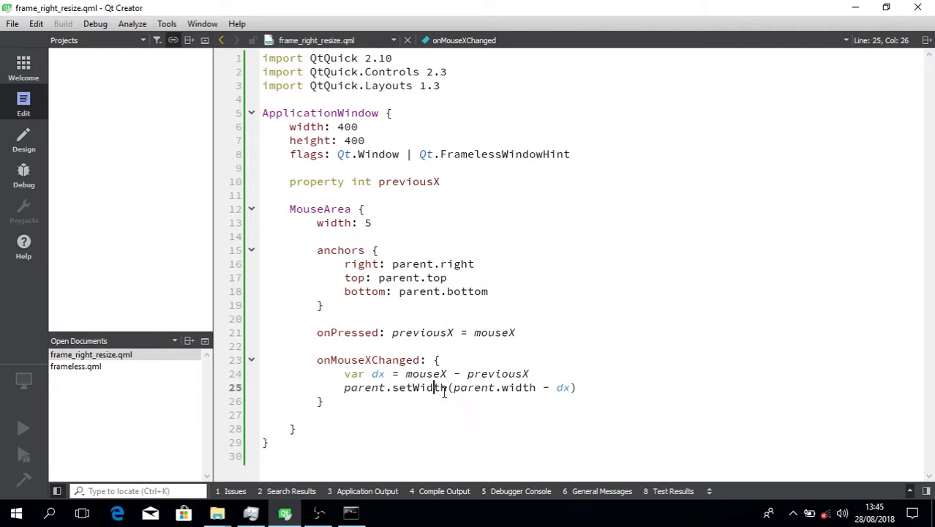
left_click(278, 236)
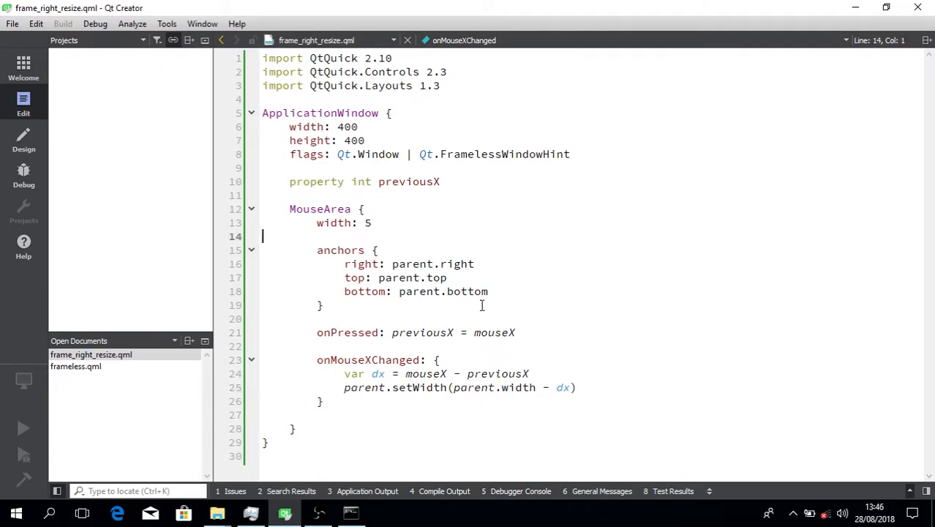
type("cus")
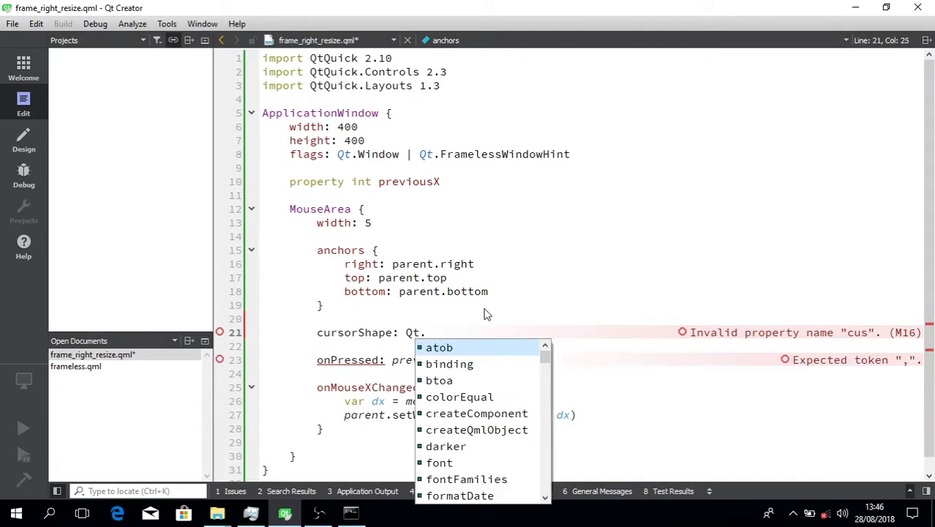
type("s")
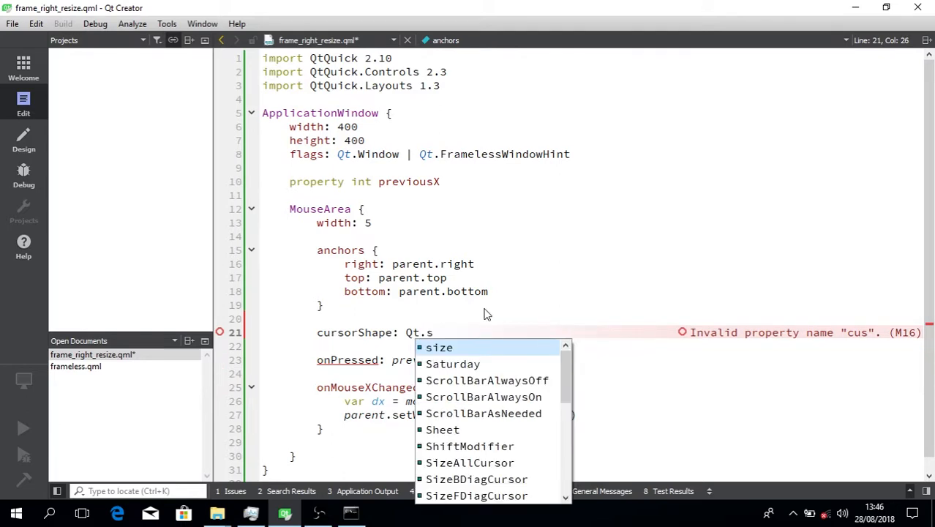
type("izh")
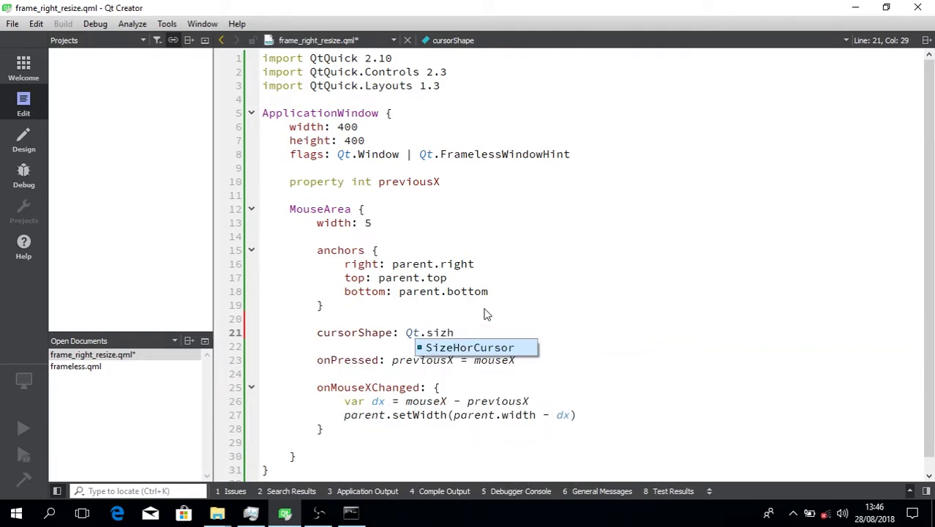
left_click(351, 513)
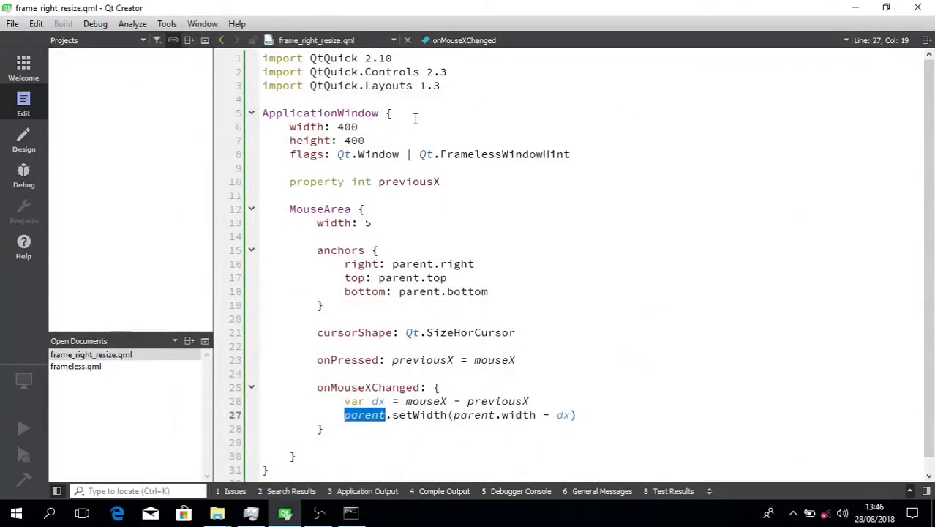
Step: Give the ApplicationWindow id mainWindow and call mainWindow.setWidth in the handler
type("id:")
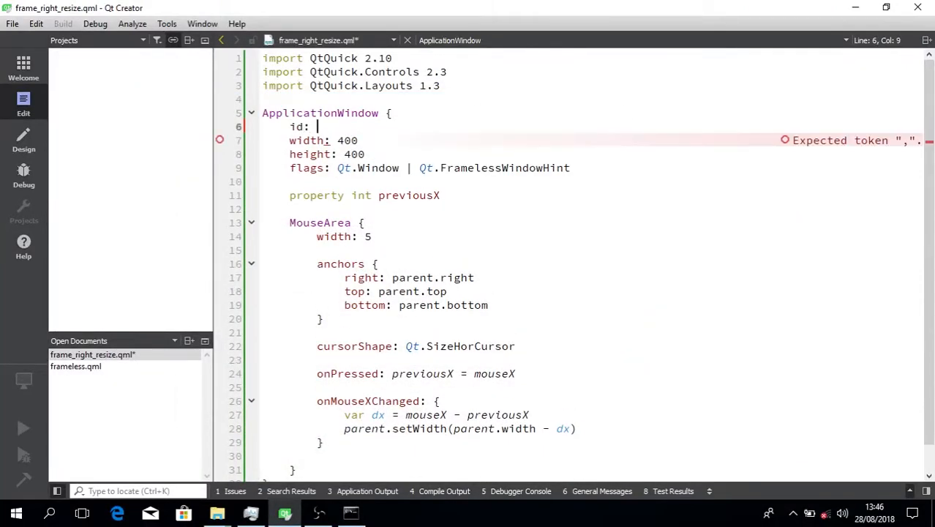
type("mainWindw")
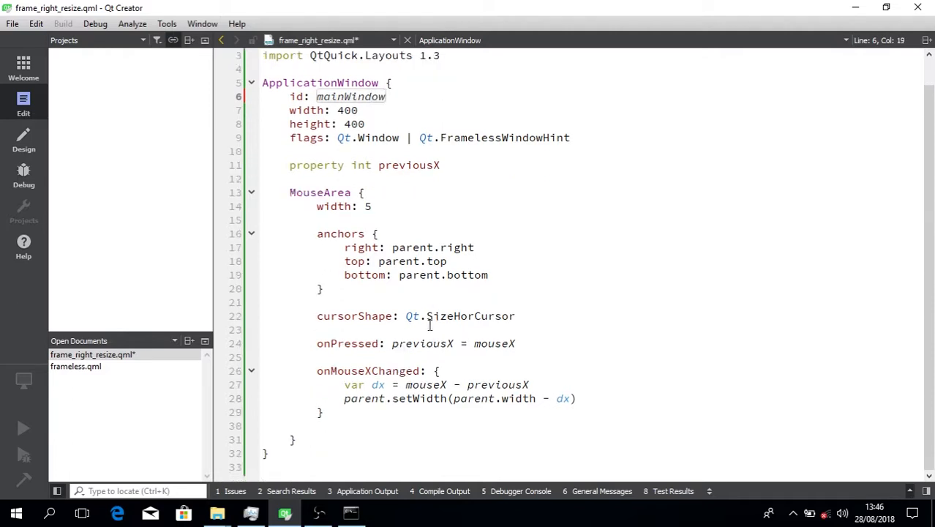
double_click(365, 398)
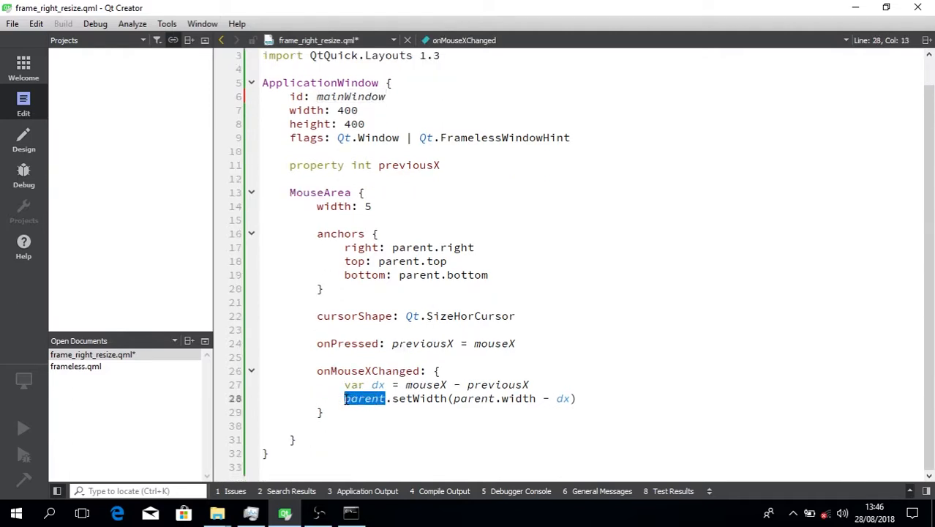
type("mainWindow")
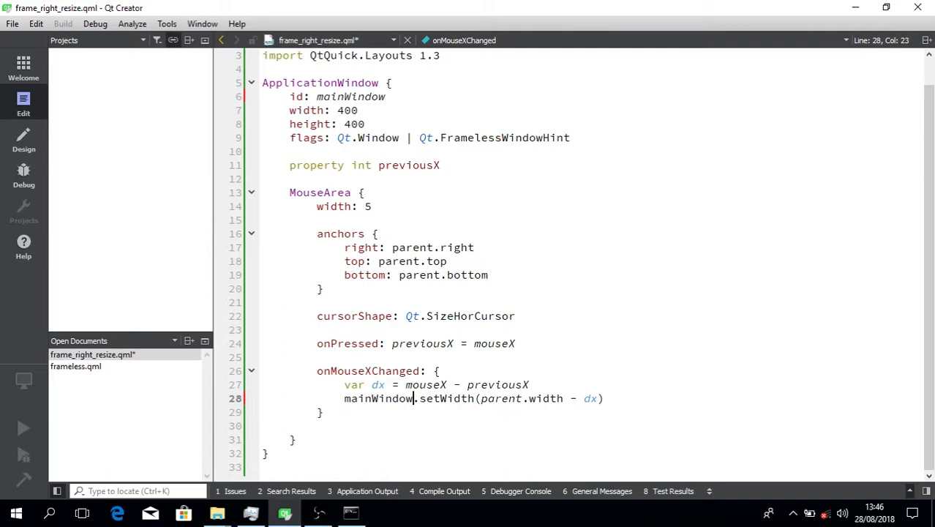
left_click(351, 512)
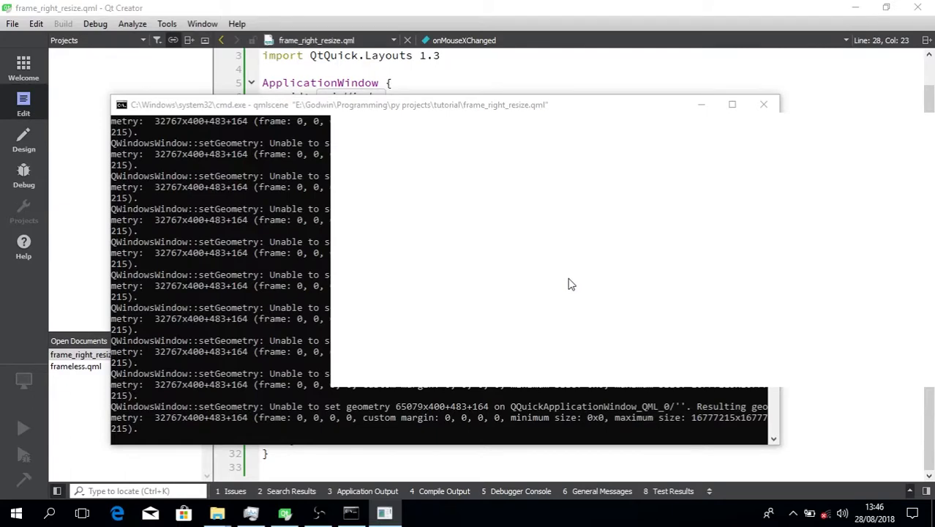
mouse_move(502, 276)
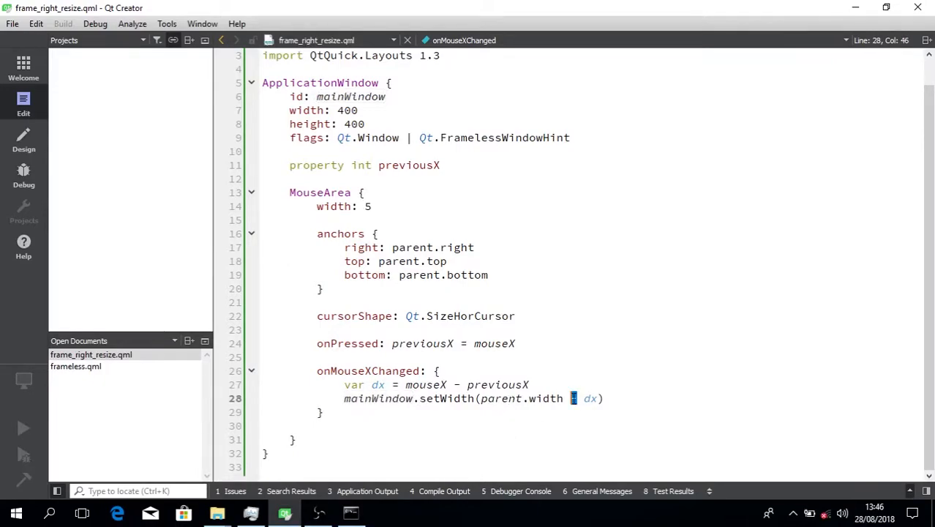
Step: Change the width update to parent.width + dx in setWidth
type("+")
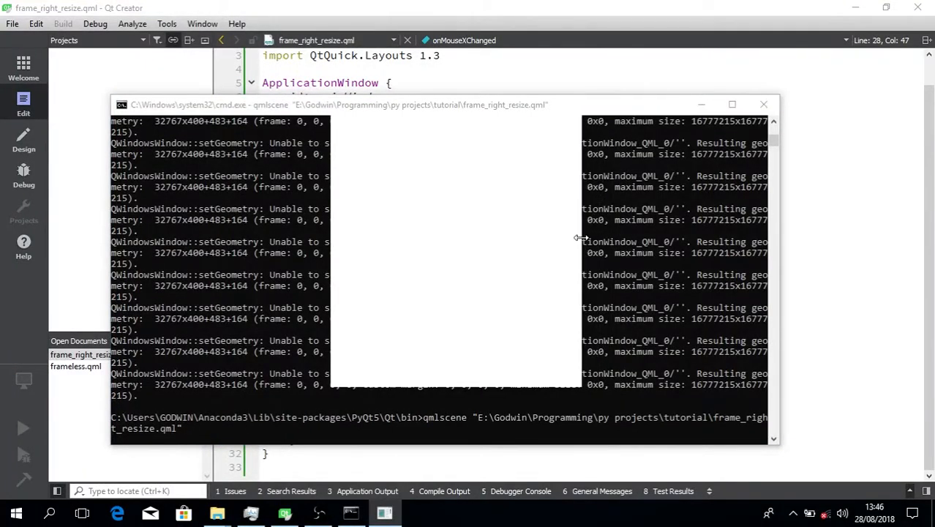
mouse_move(583, 237)
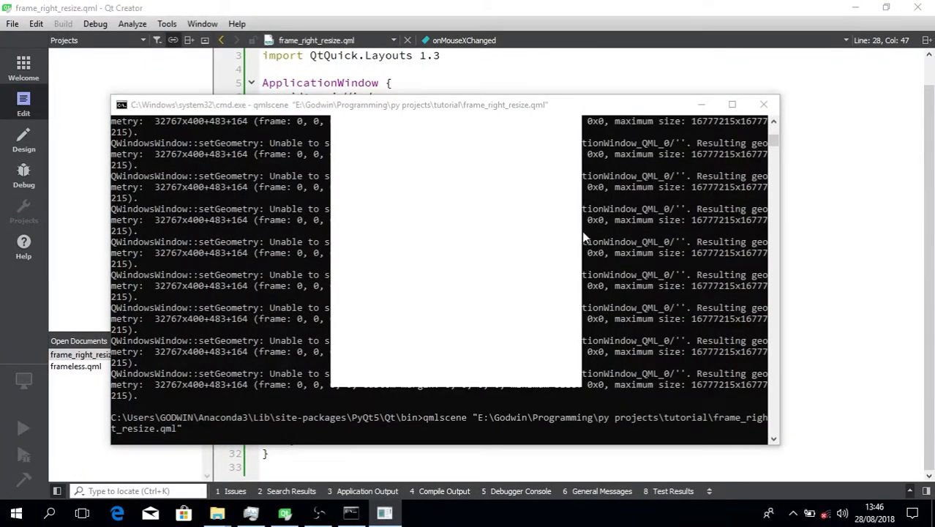
mouse_move(586, 164)
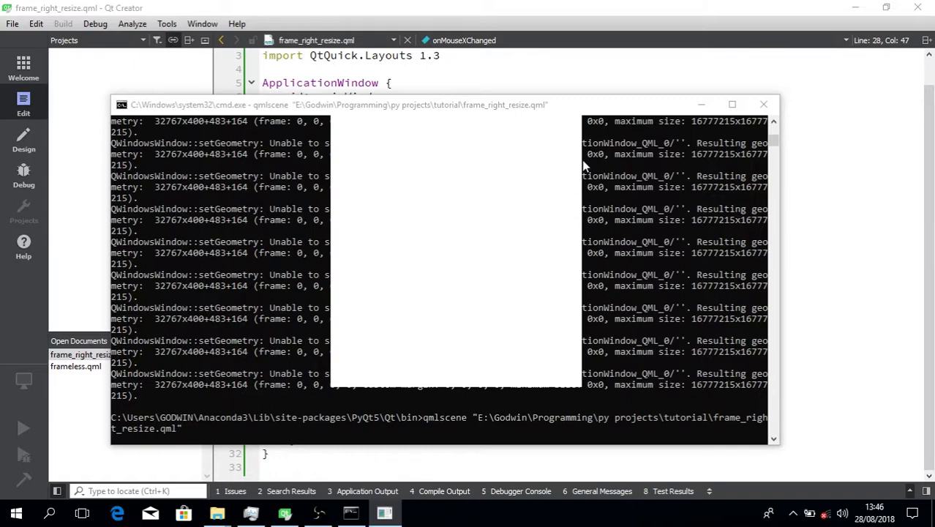